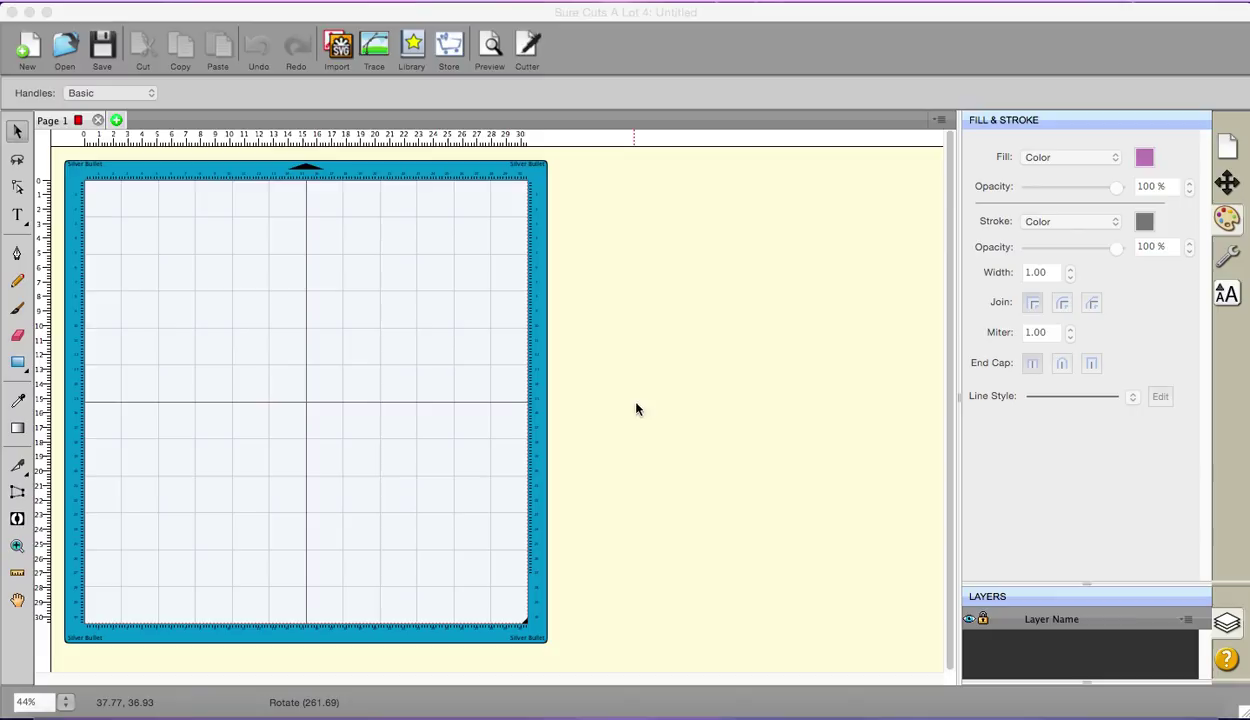
mouse_move(618, 390)
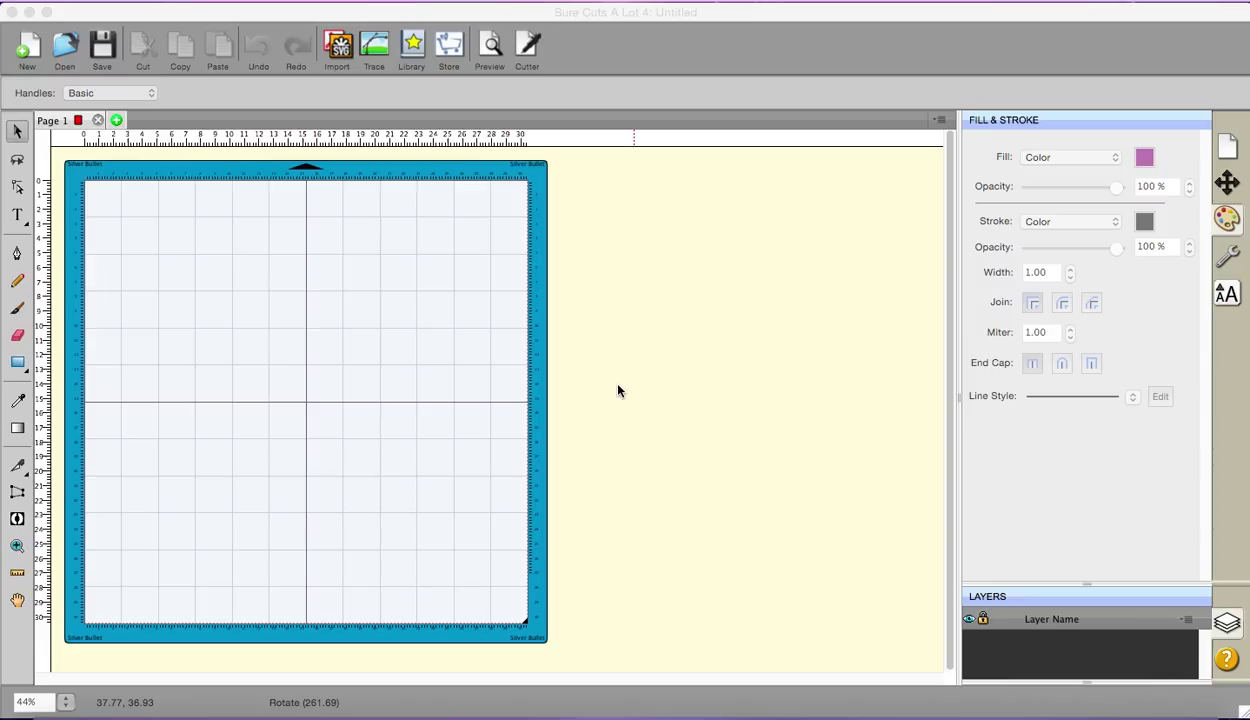
mouse_move(600, 388)
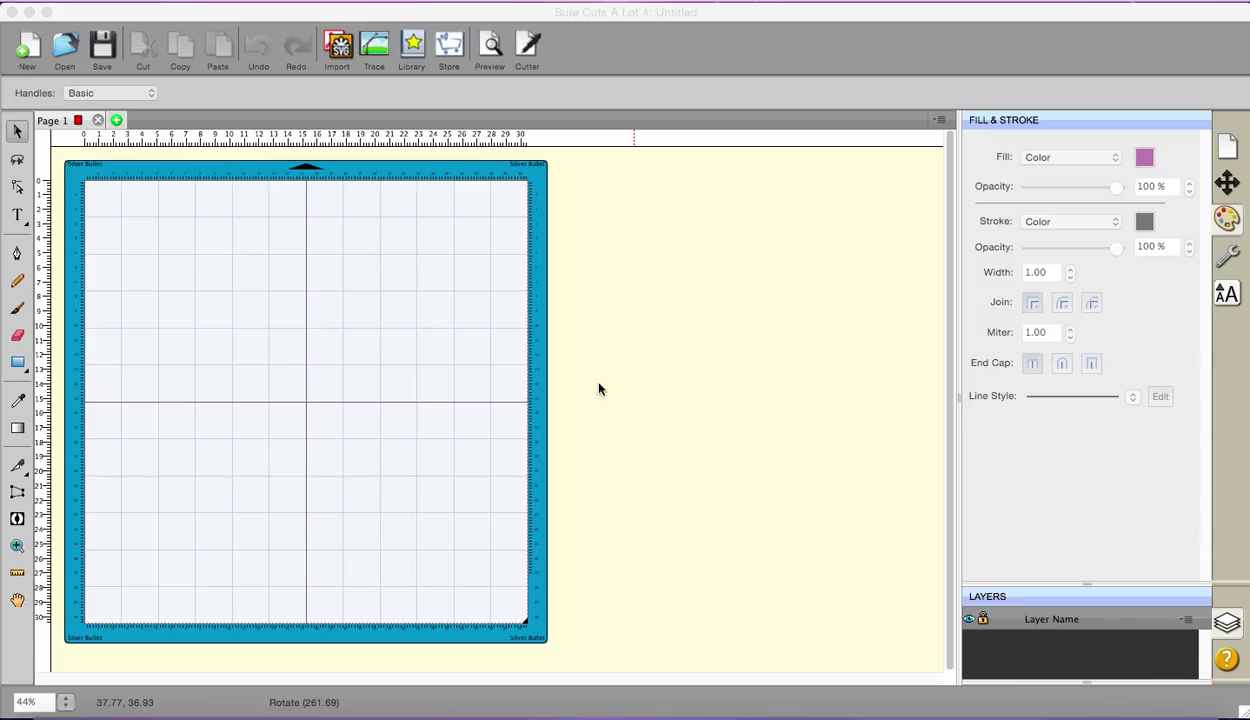
mouse_move(382, 296)
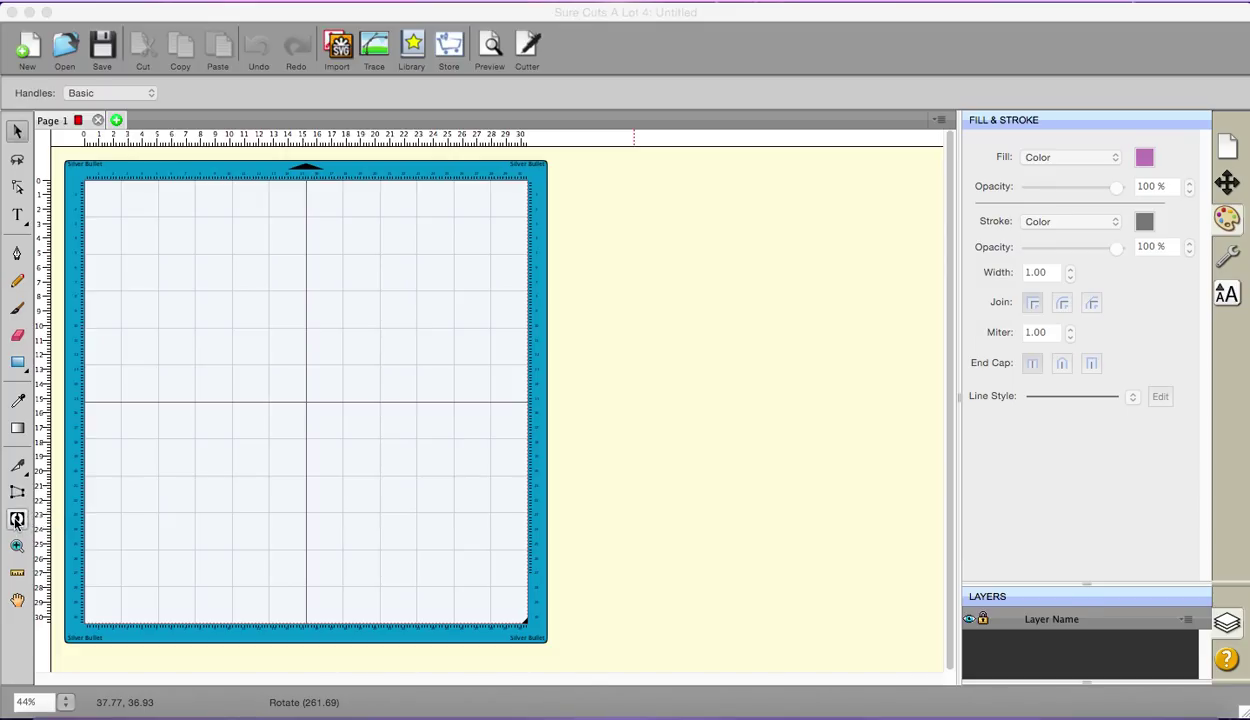
Step: Browse the installed-font library toward TimesNewRomanPS-BoldMT for the purple BCNDO letters
click(412, 48)
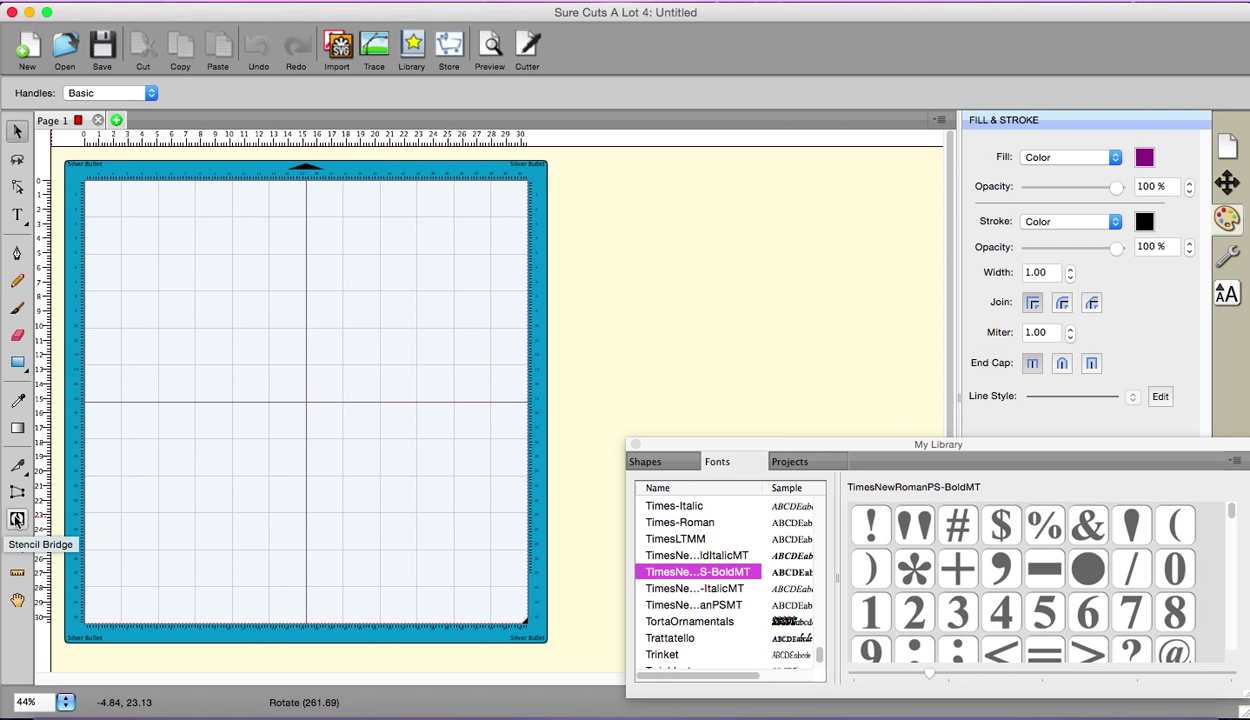
mouse_move(490, 522)
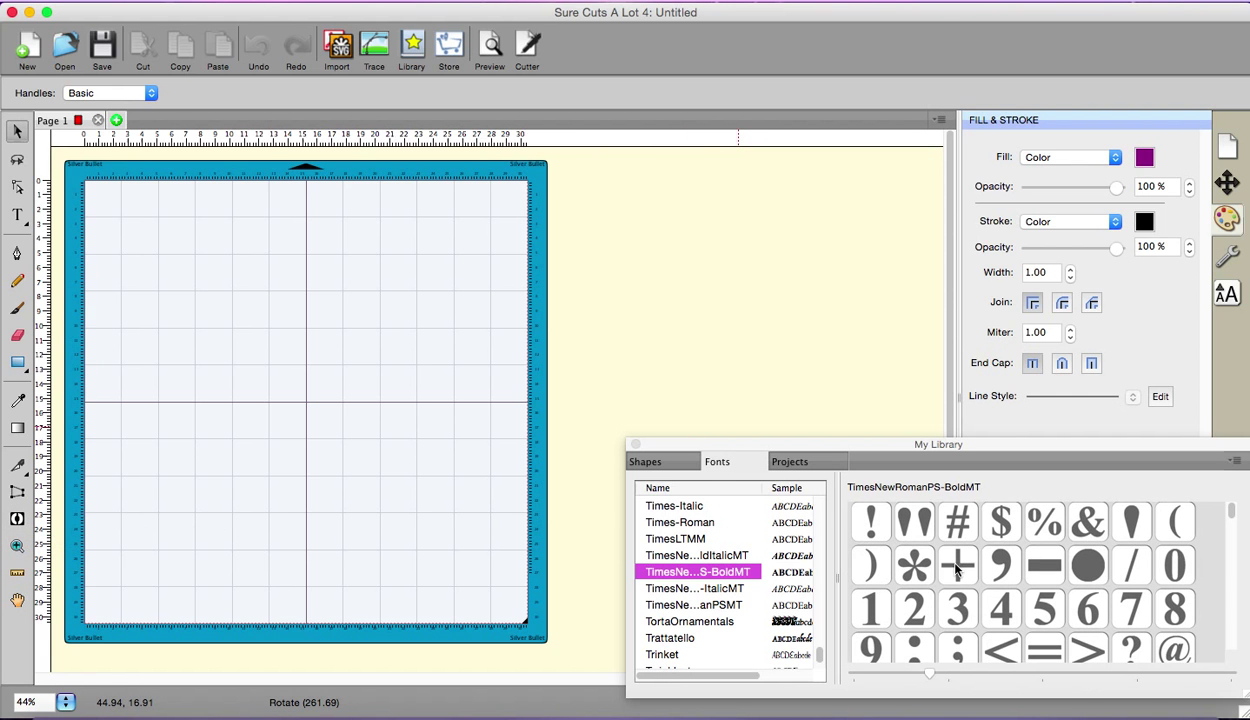
scroll(down, 3)
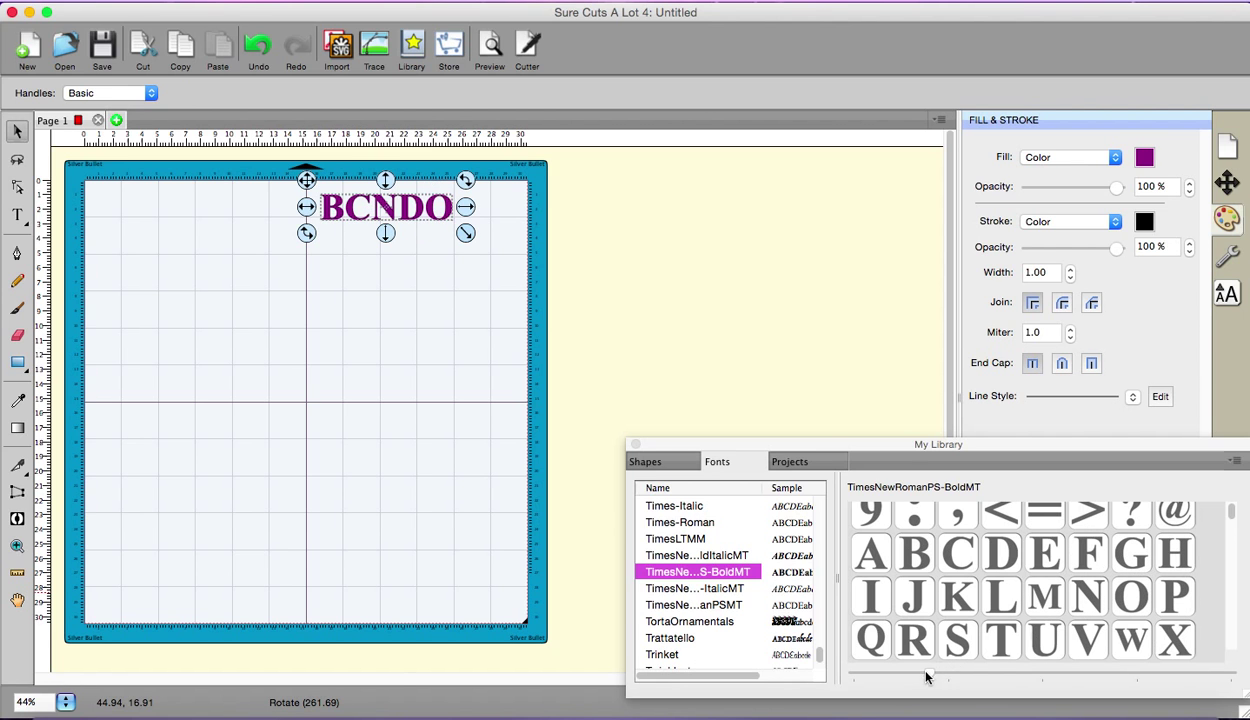
Step: Add Q and R so the purple text reads BCNDOQR
click(916, 640)
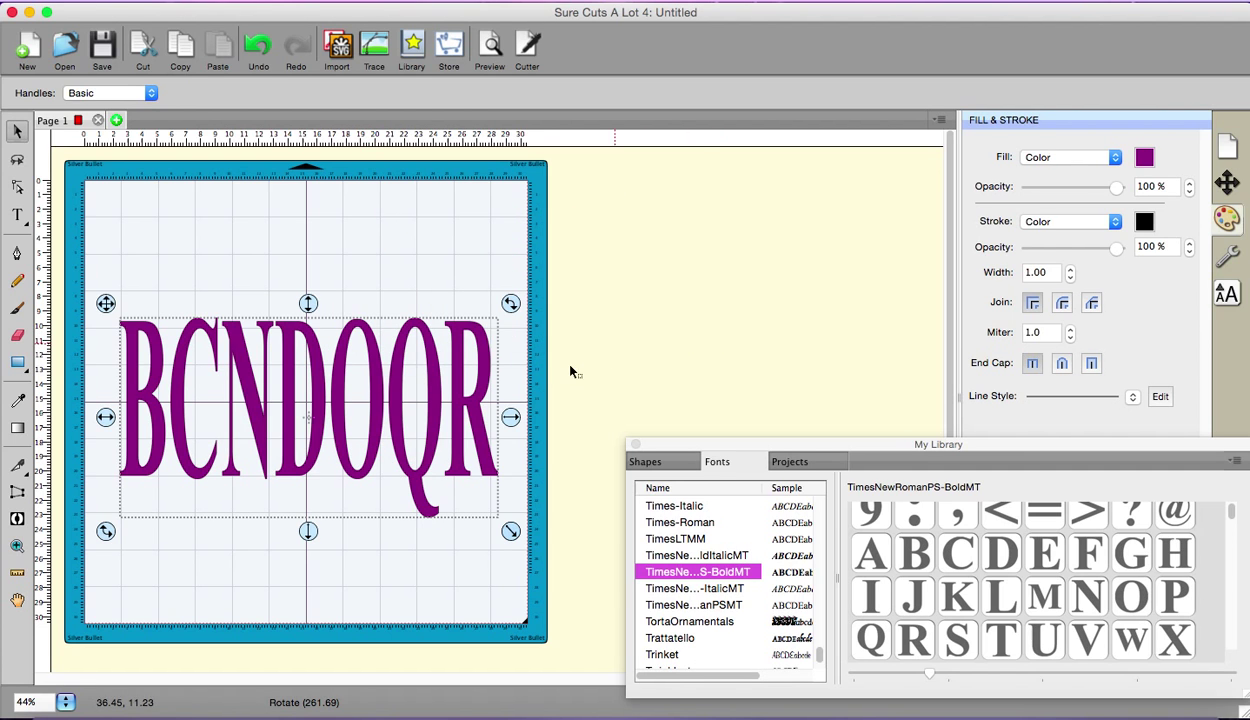
mouse_move(510, 436)
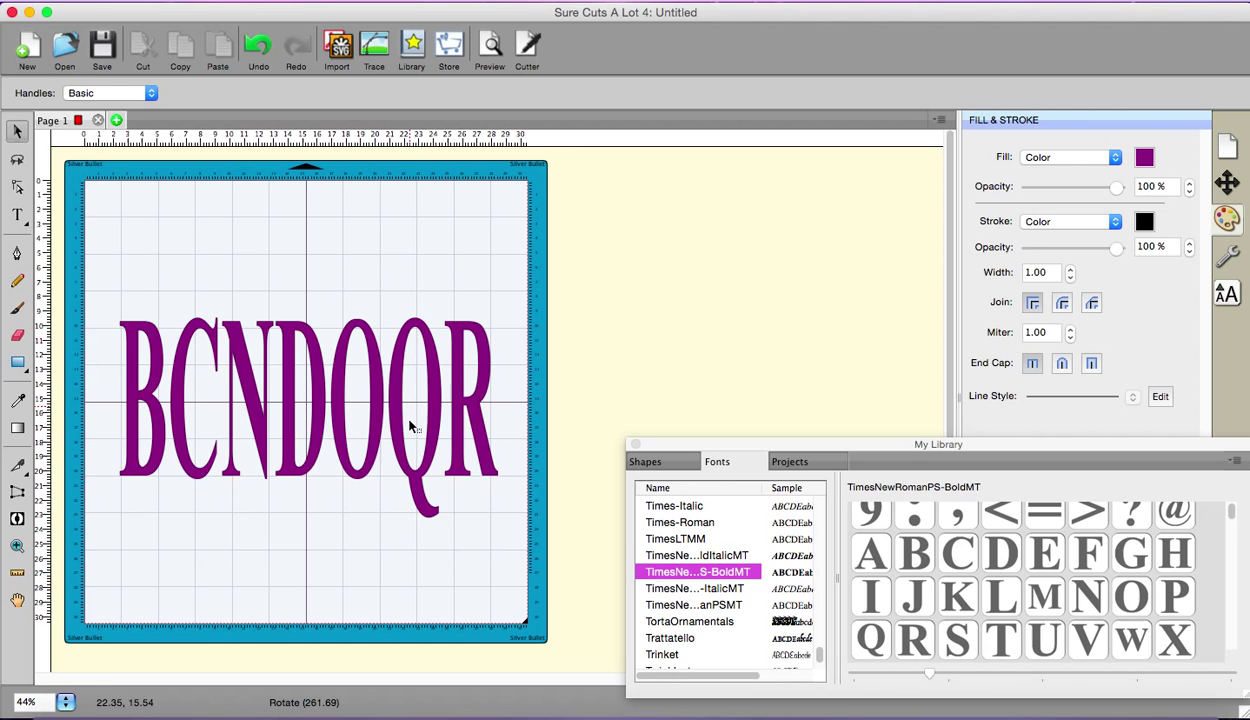
mouse_move(390, 340)
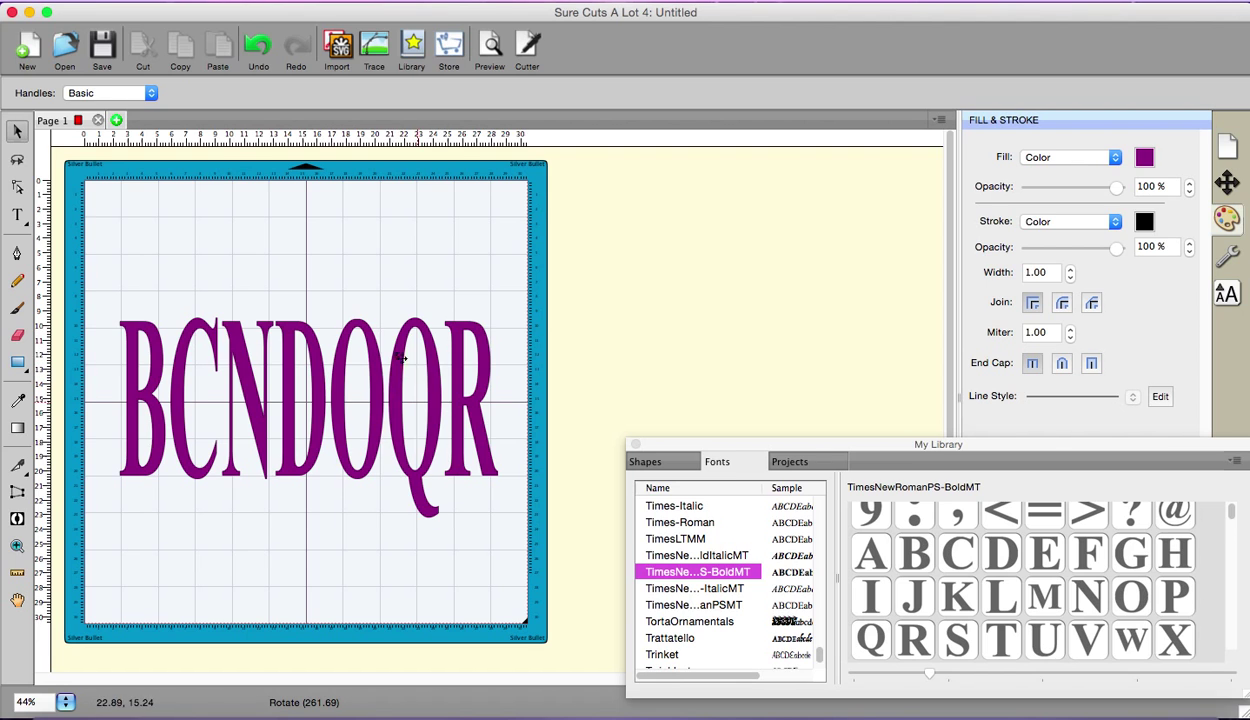
mouse_move(652, 326)
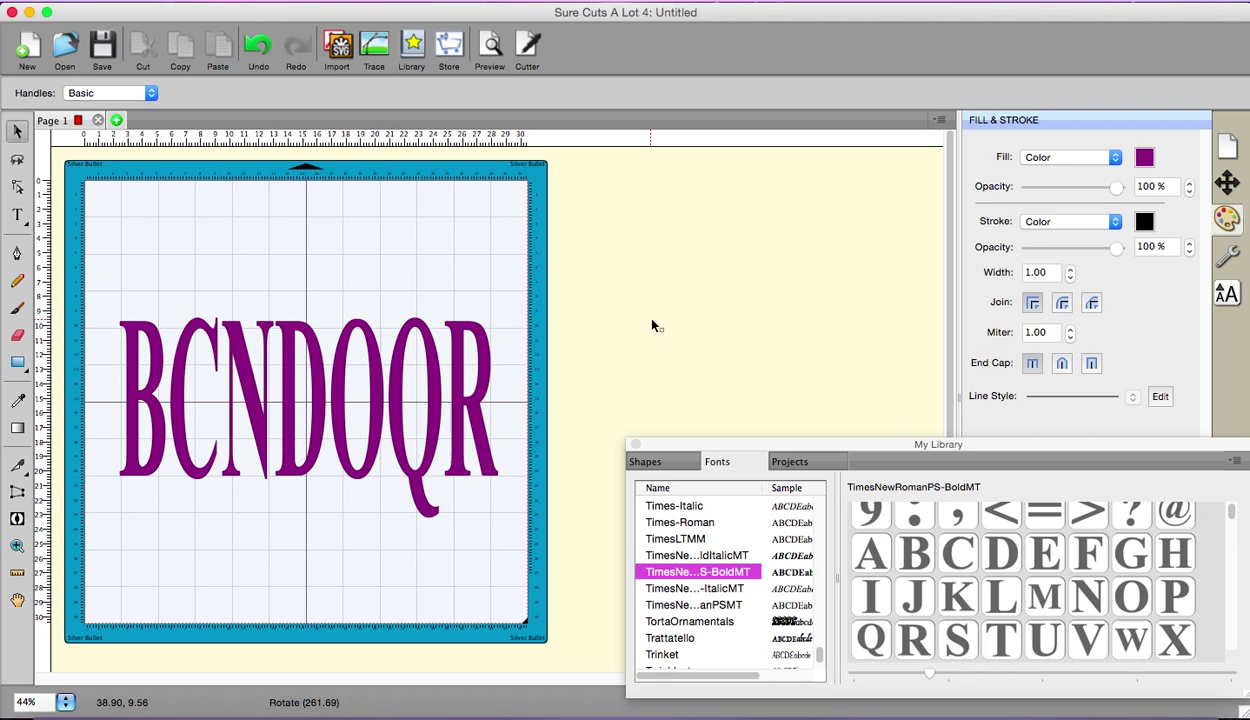
mouse_move(492, 248)
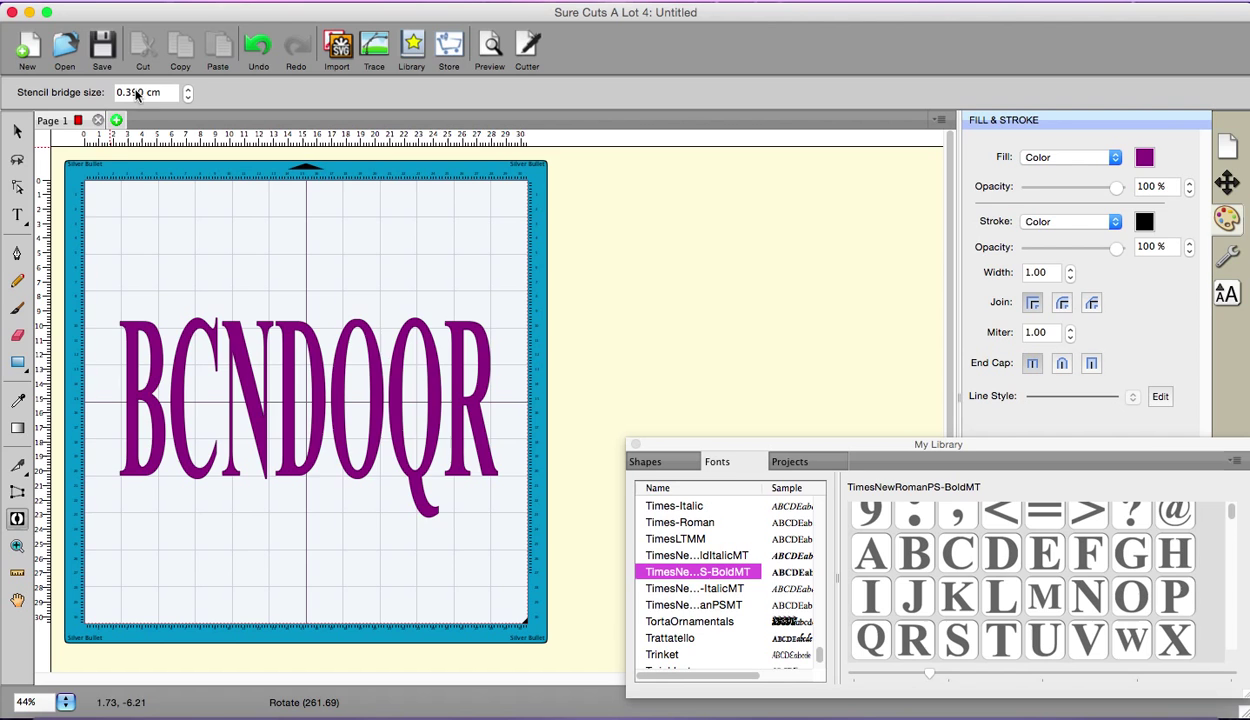
Step: Adjust the Stencil Bridge size stepper to a bridge width of 0.39 cm
click(188, 96)
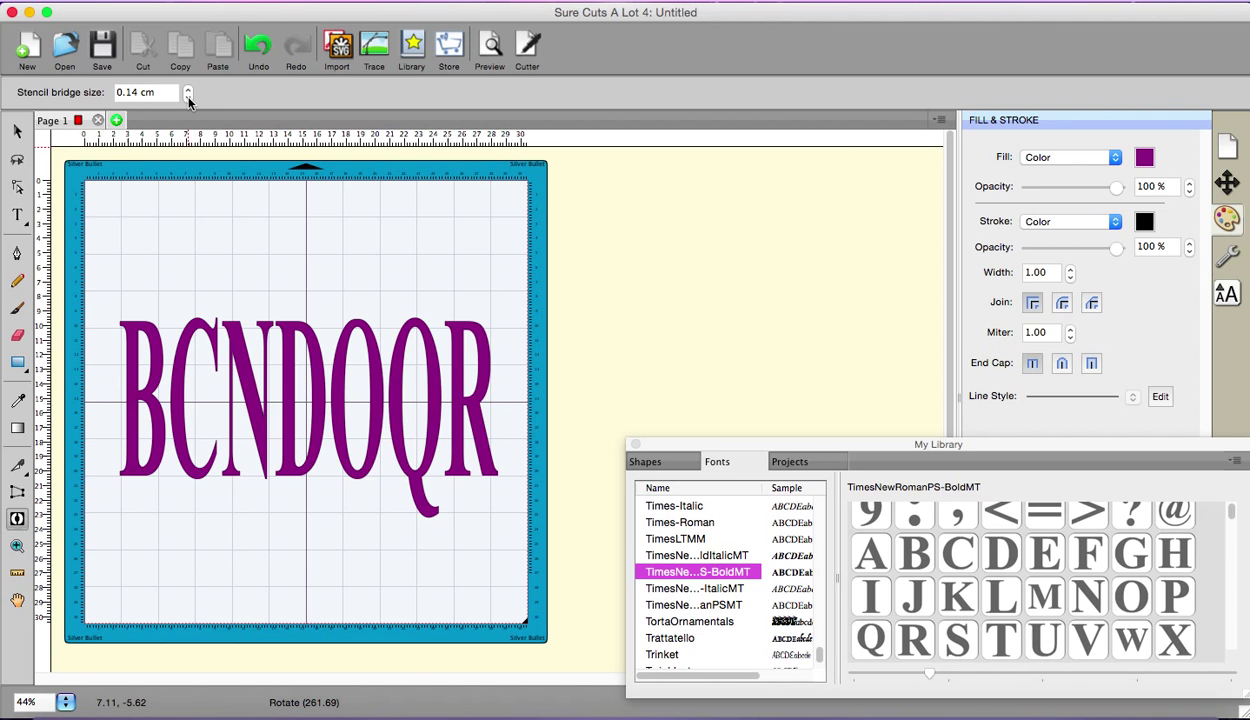
click(188, 88)
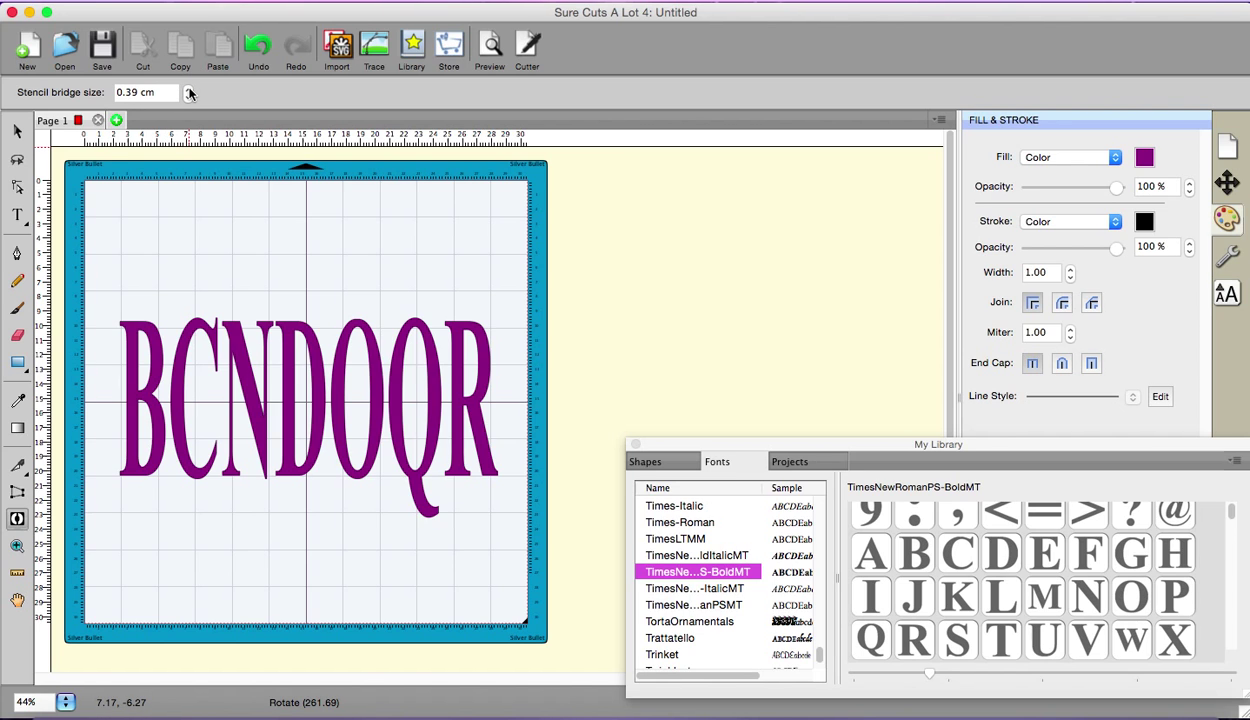
mouse_move(350, 220)
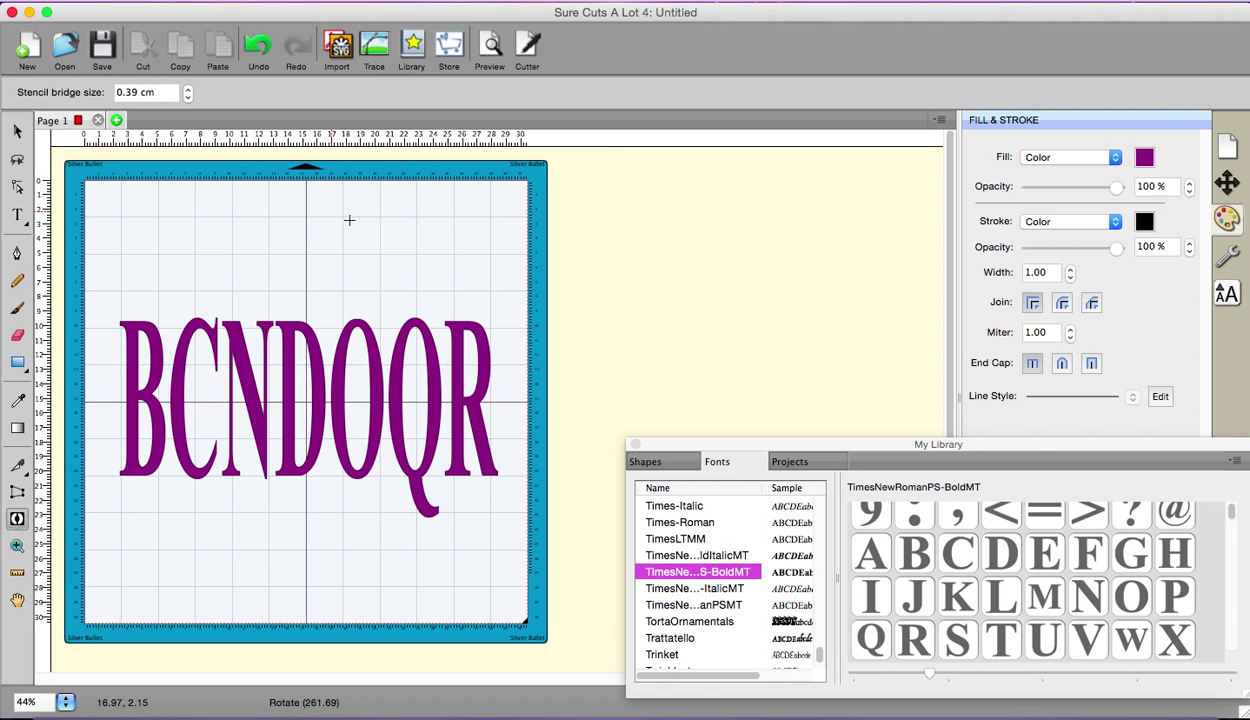
mouse_move(380, 228)
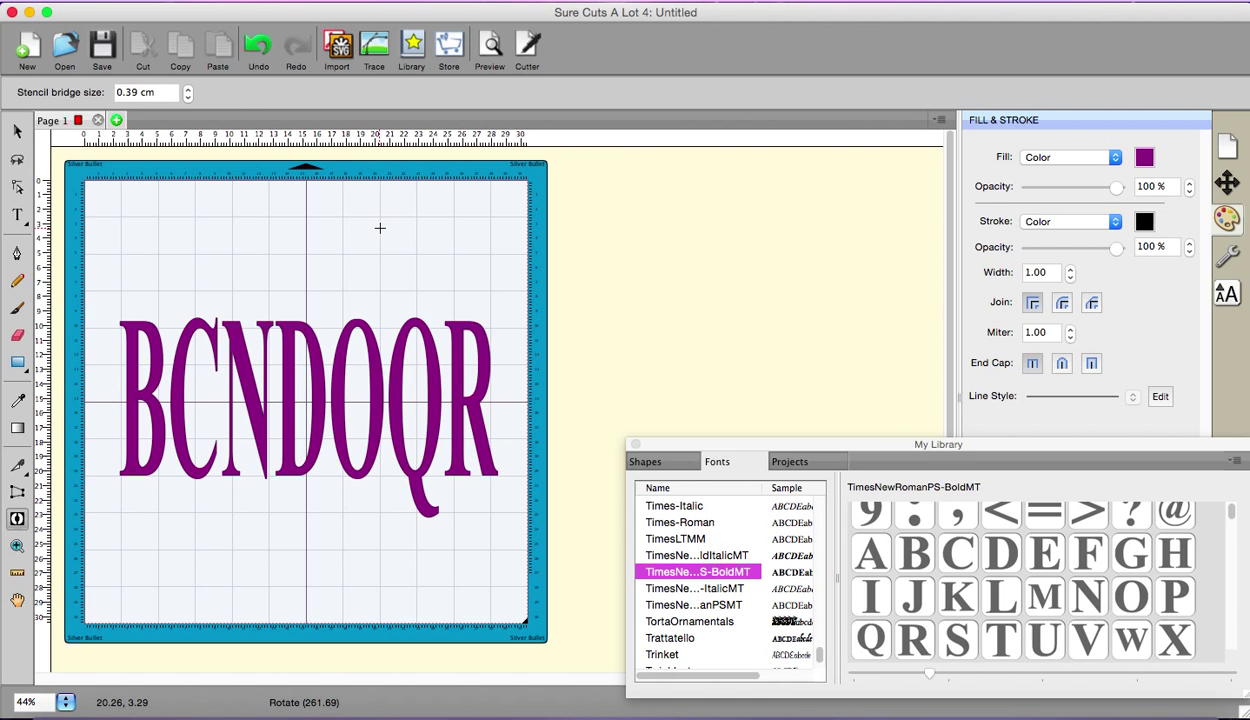
mouse_move(464, 288)
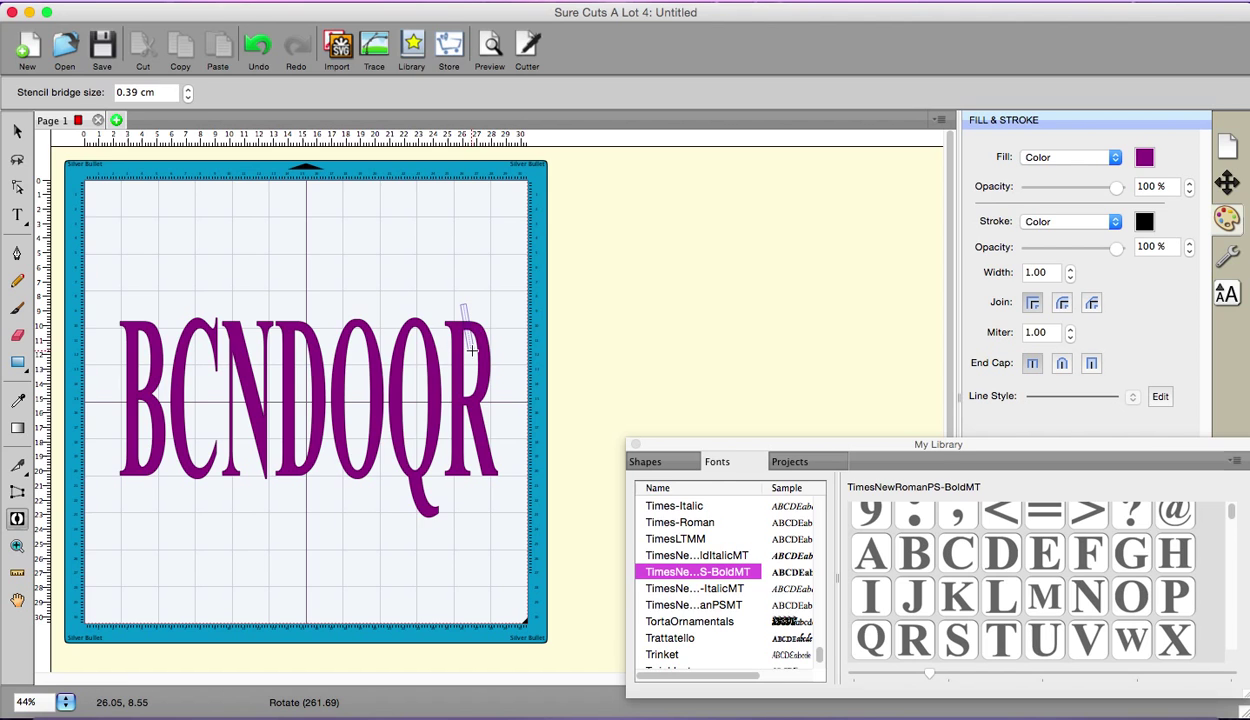
mouse_move(486, 392)
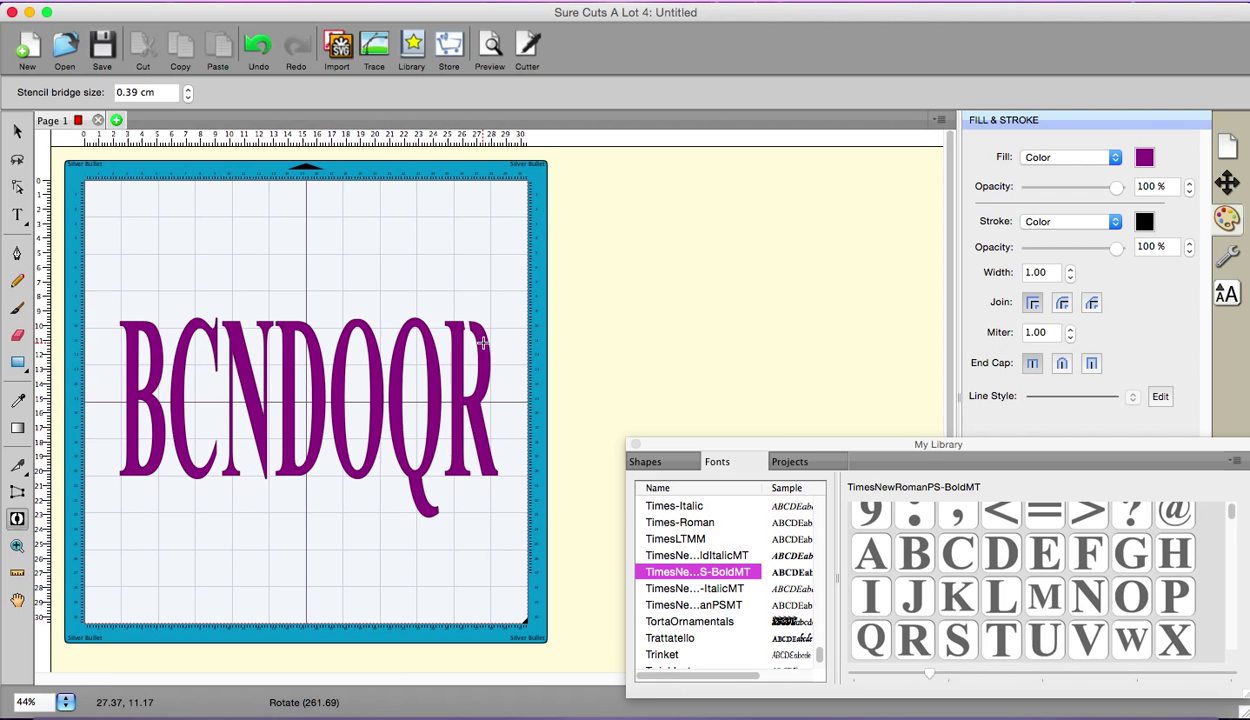
mouse_move(490, 414)
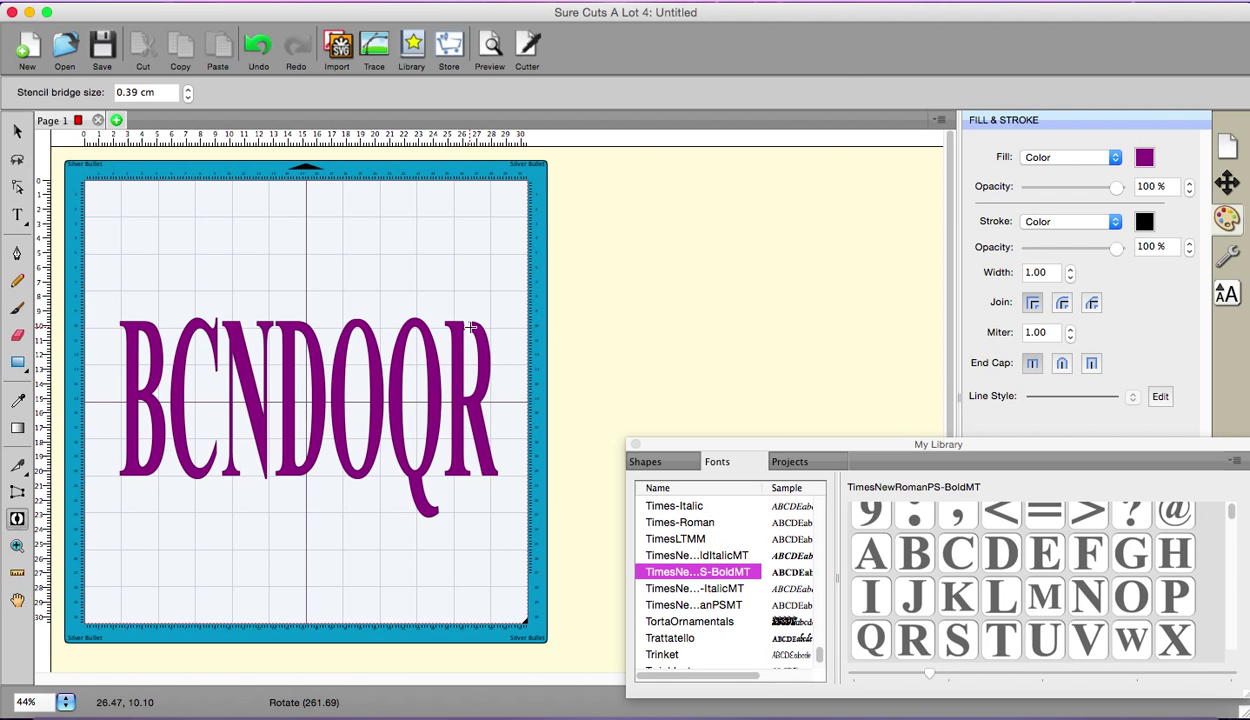
mouse_move(472, 400)
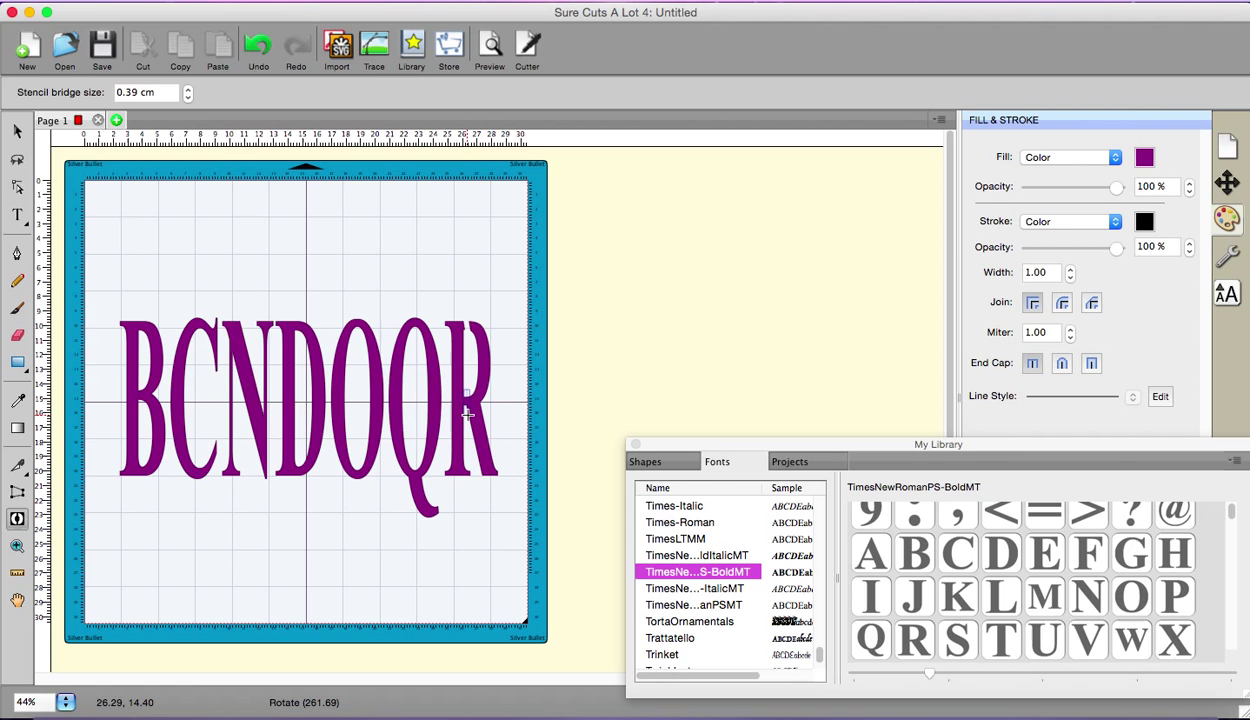
mouse_move(600, 444)
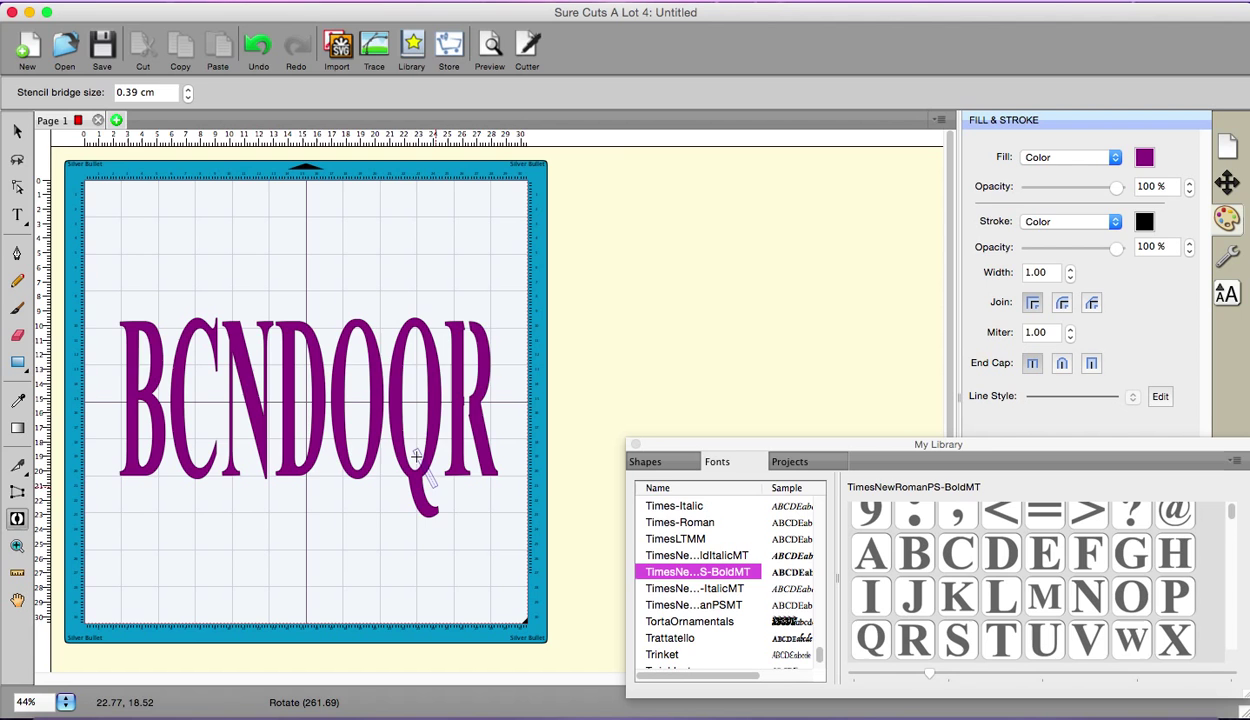
mouse_move(434, 468)
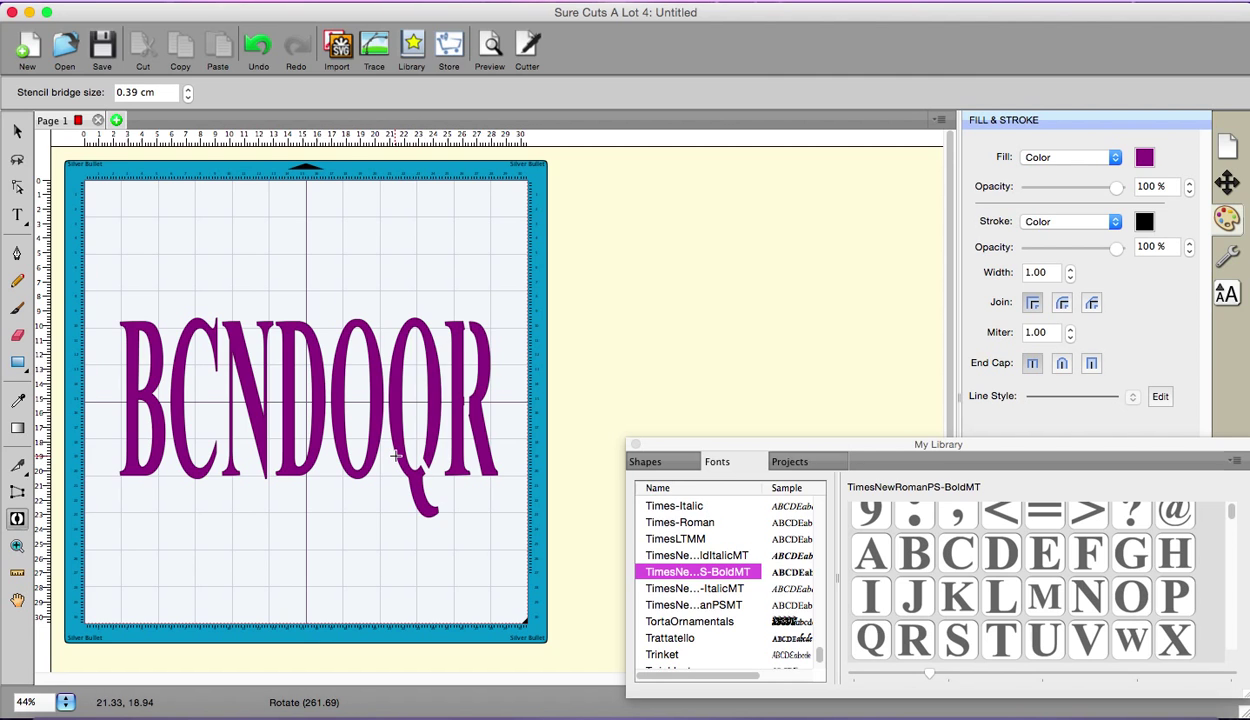
mouse_move(334, 444)
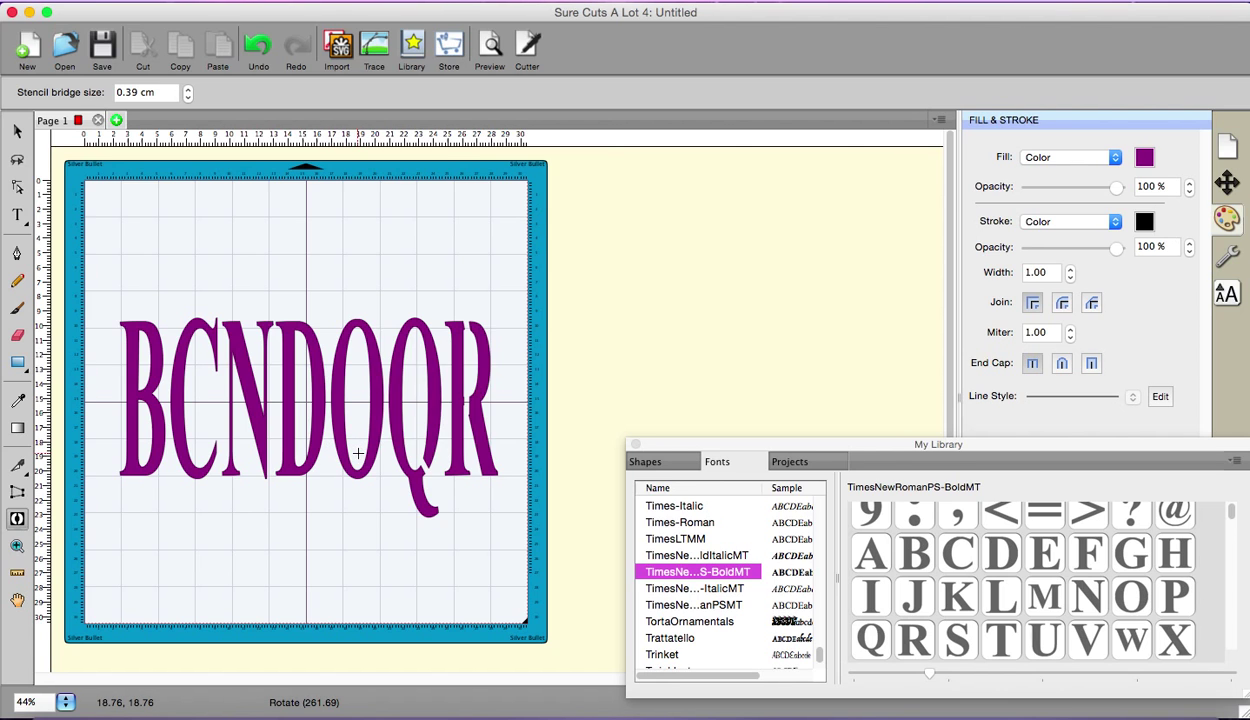
mouse_move(392, 504)
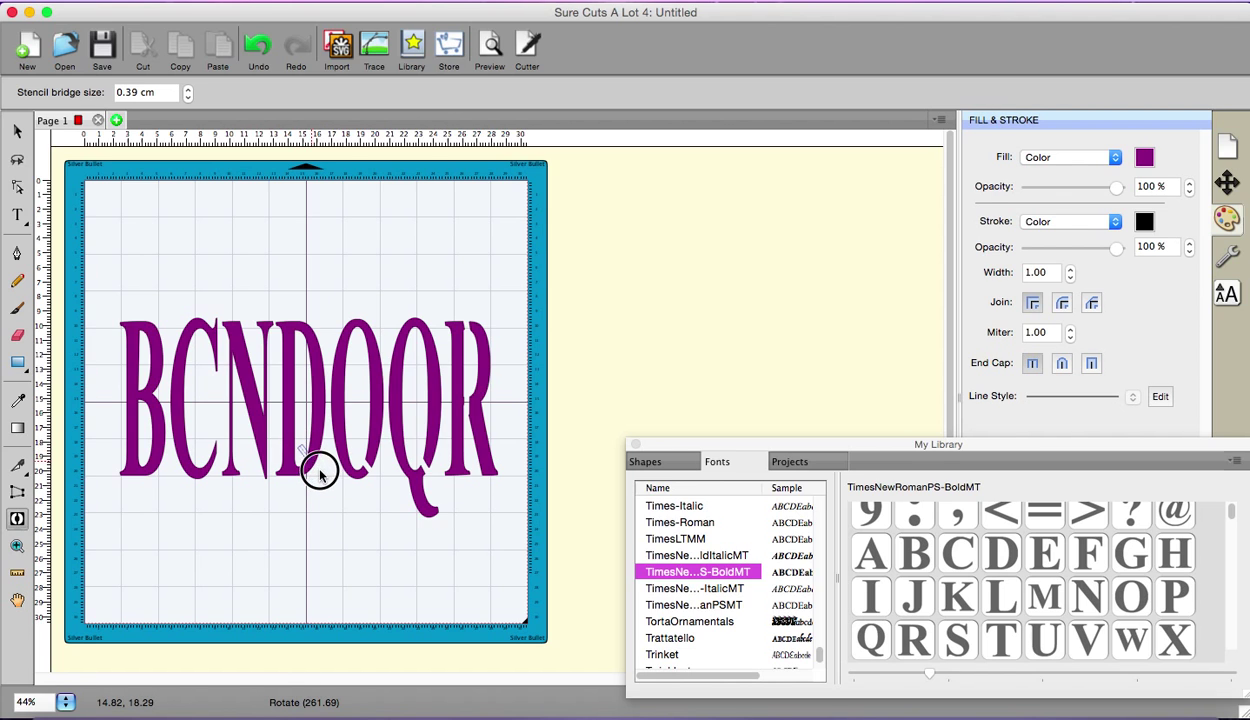
mouse_move(324, 486)
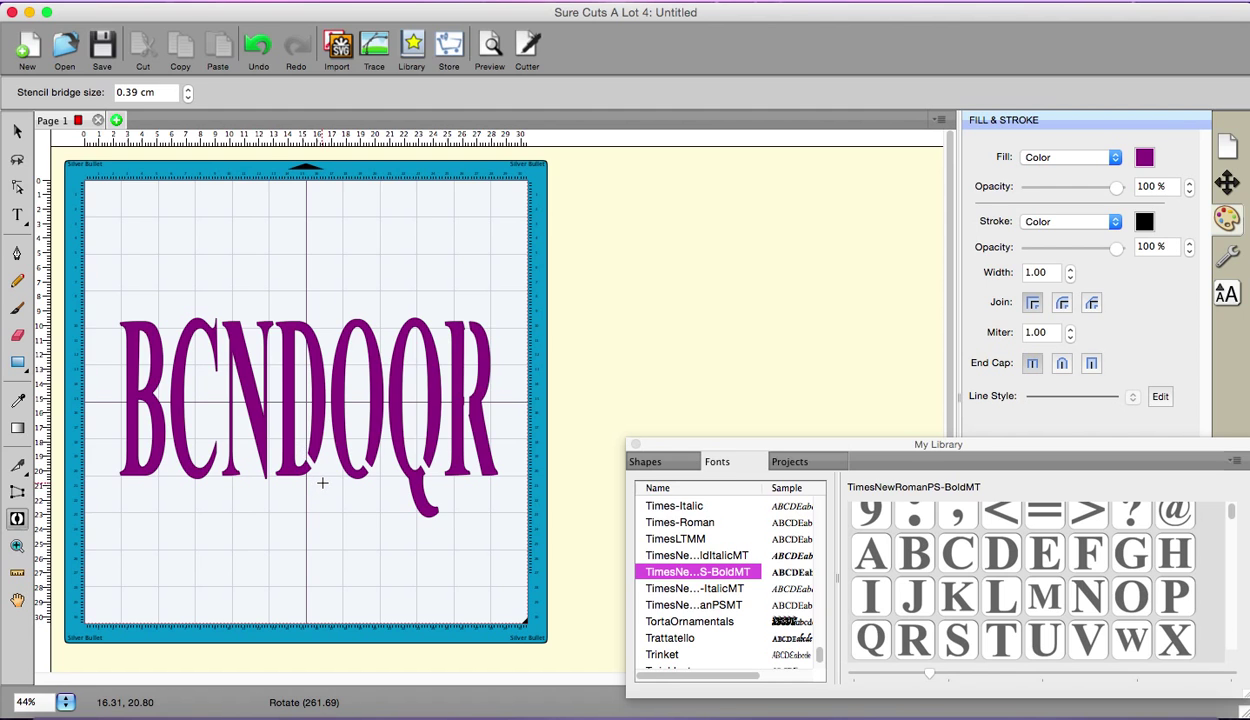
mouse_move(196, 458)
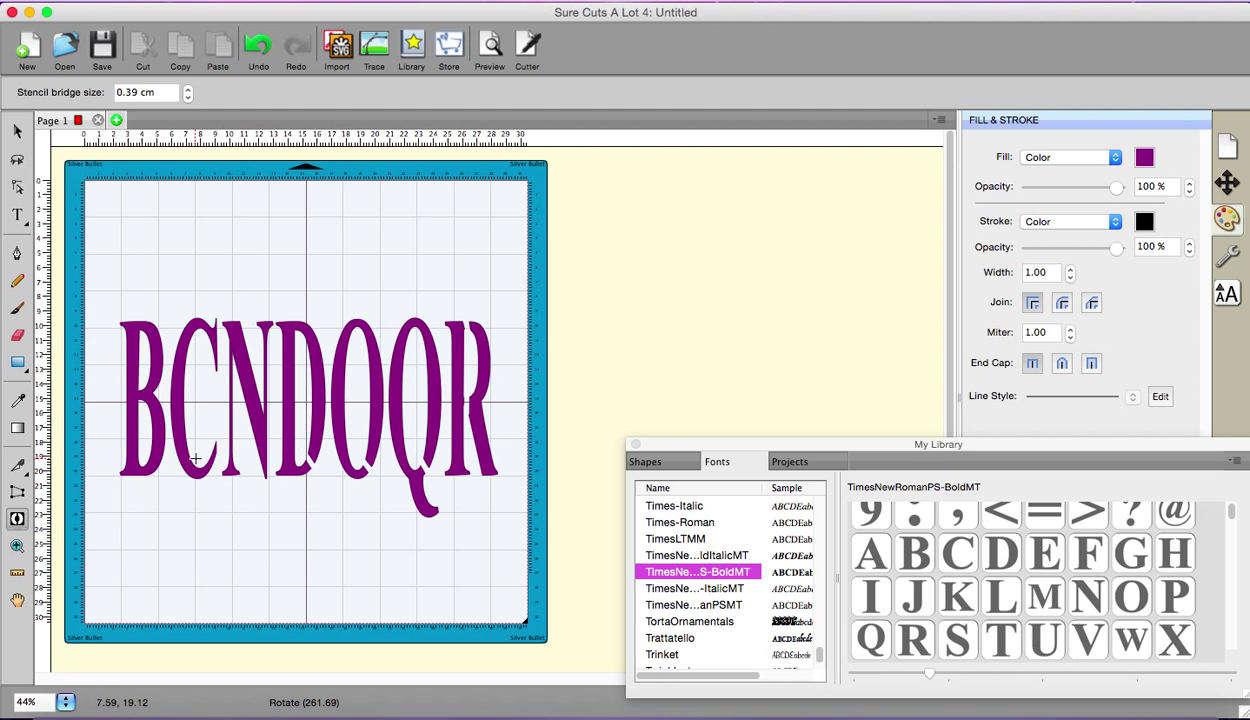
mouse_move(140, 376)
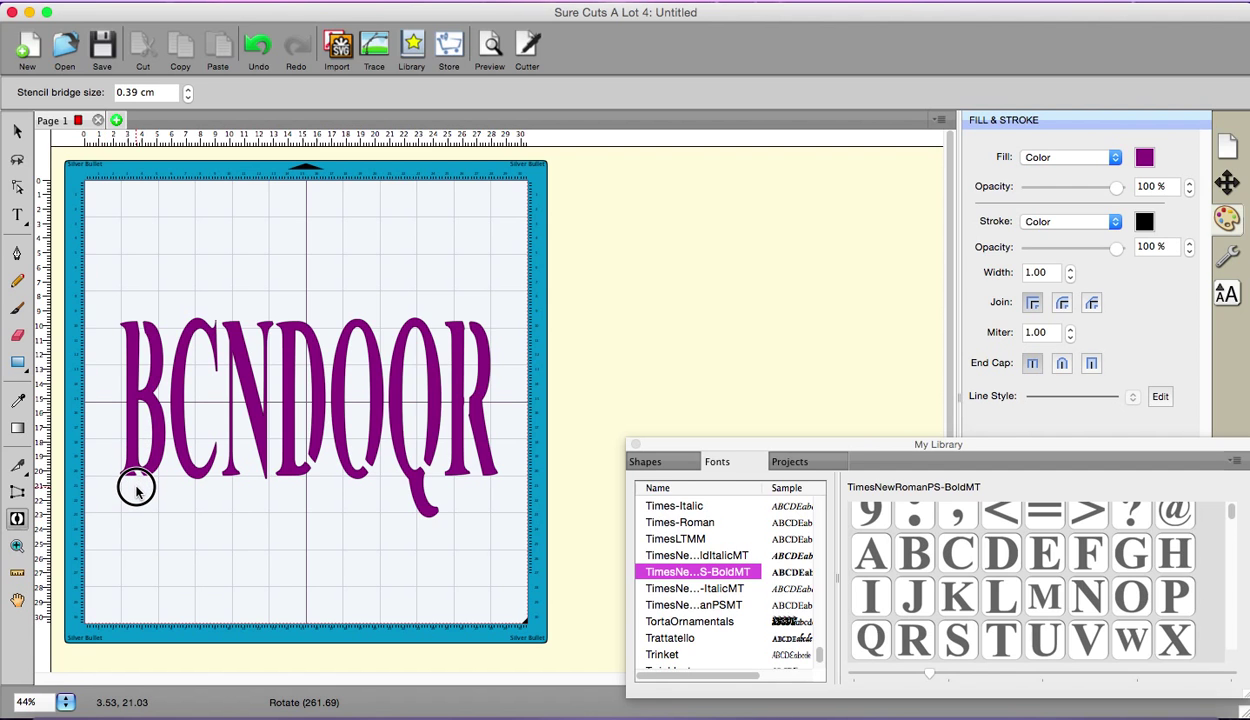
mouse_move(140, 336)
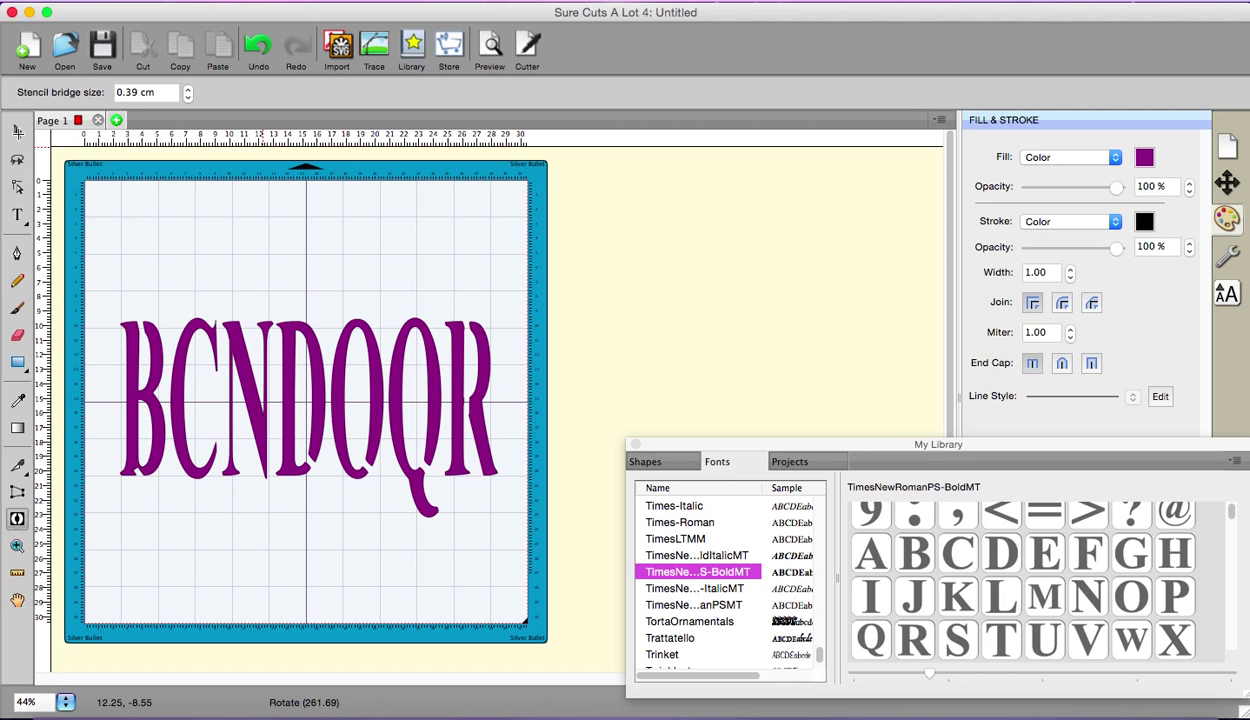
click(308, 418)
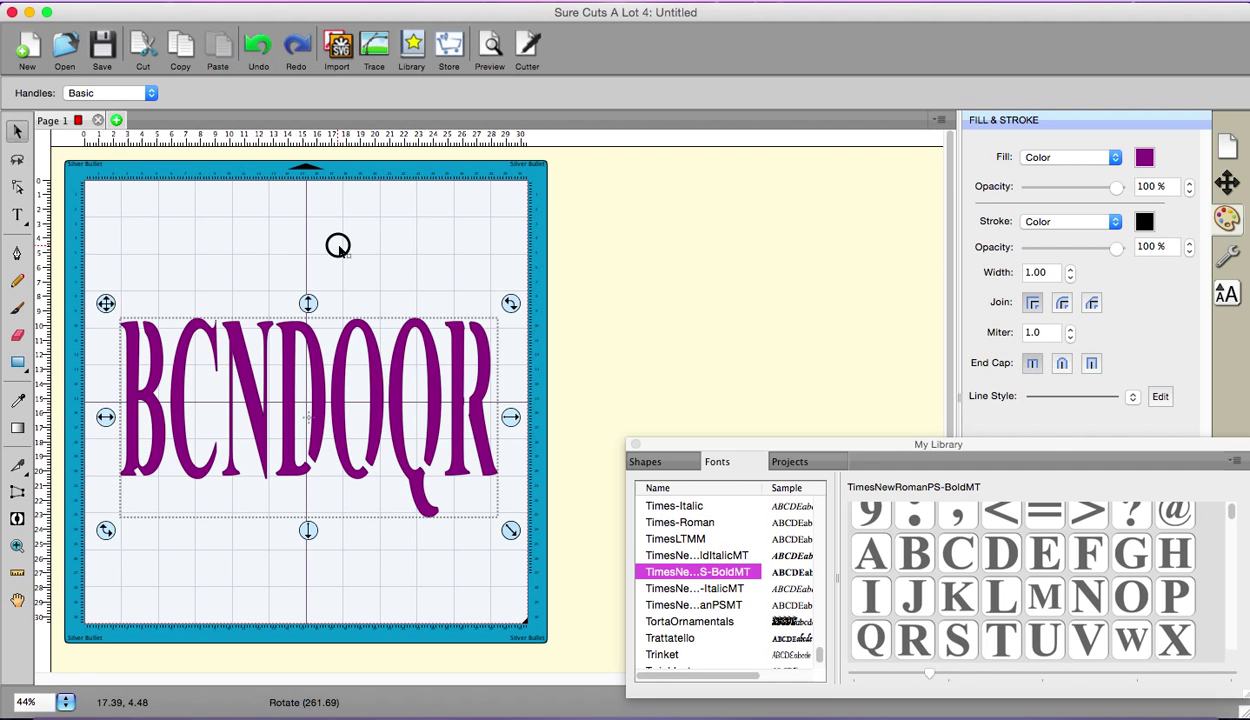
click(258, 48)
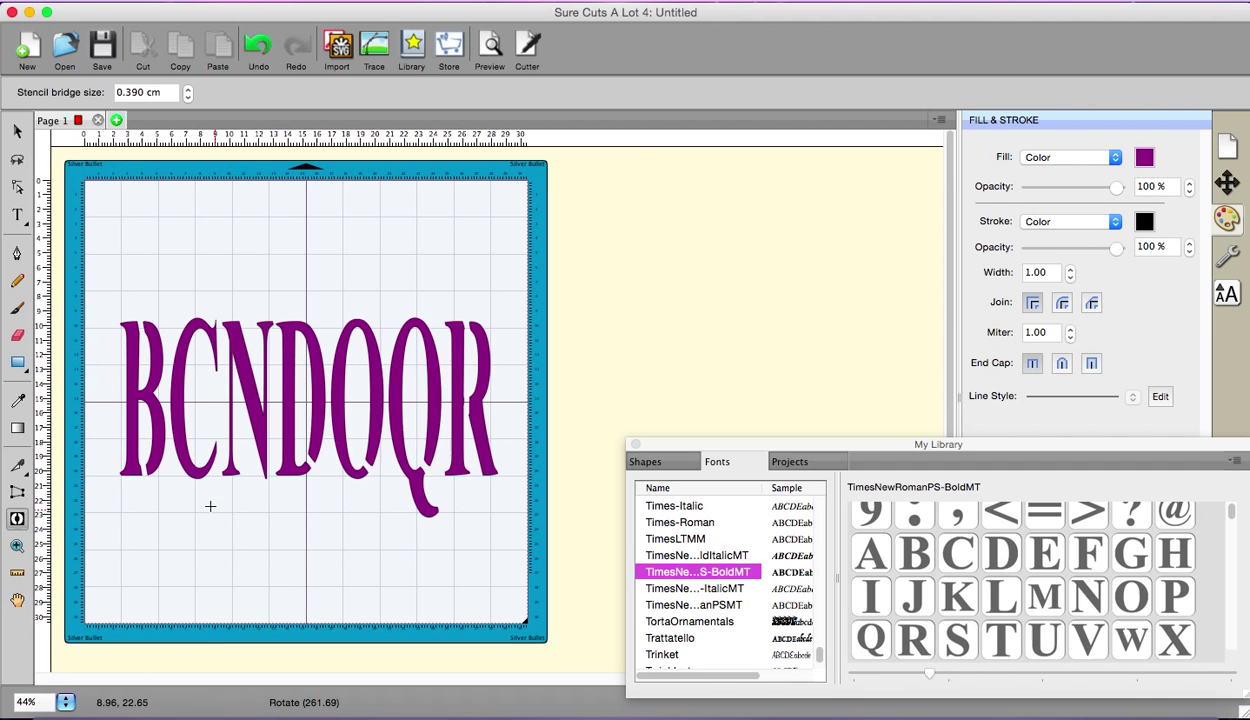
mouse_move(464, 322)
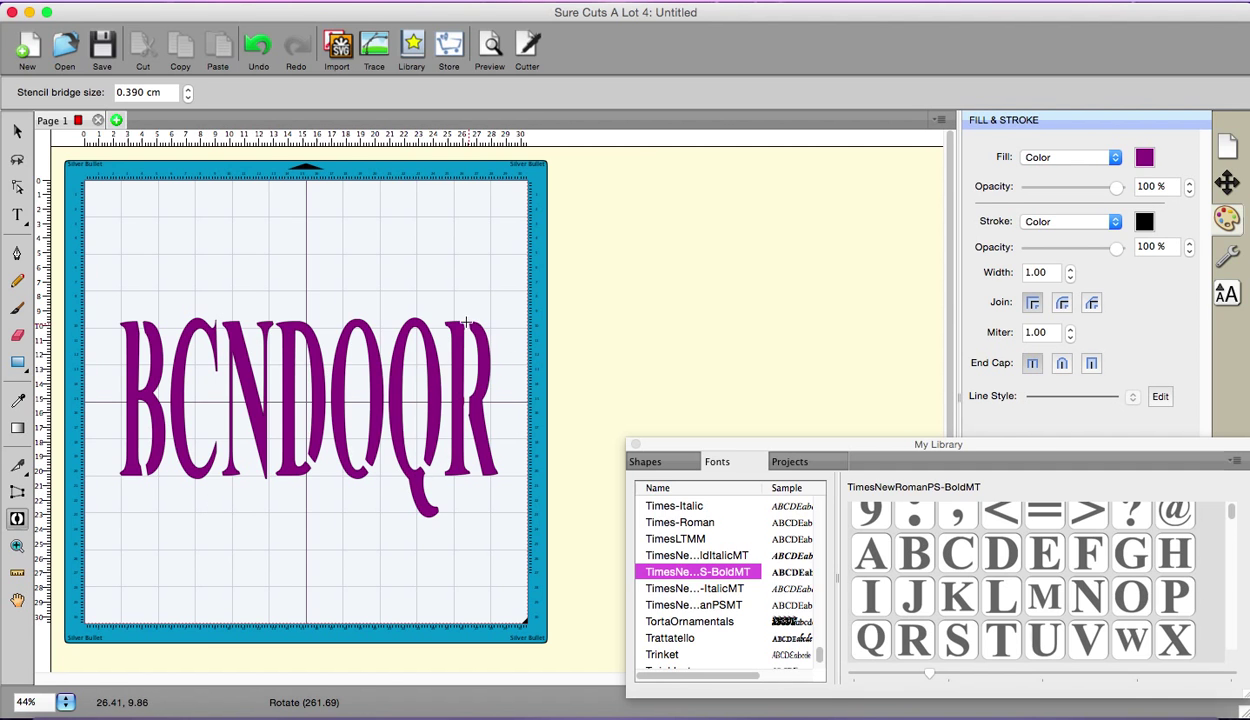
mouse_move(92, 424)
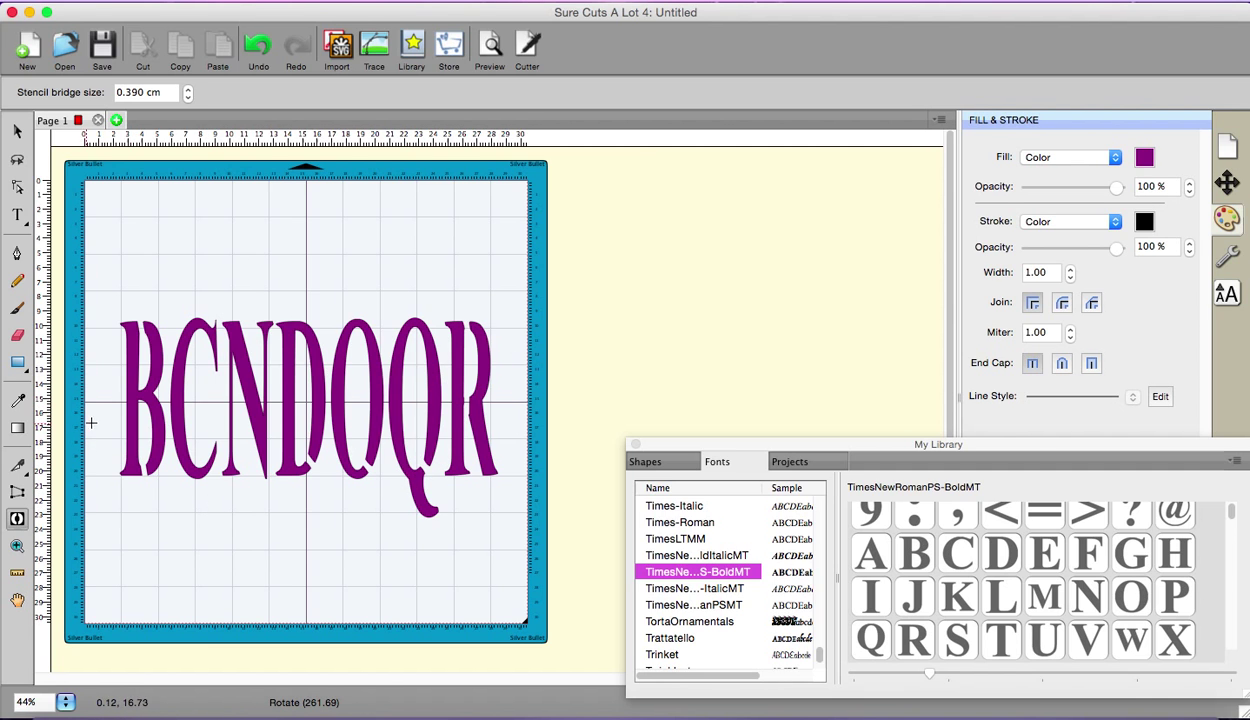
mouse_move(136, 382)
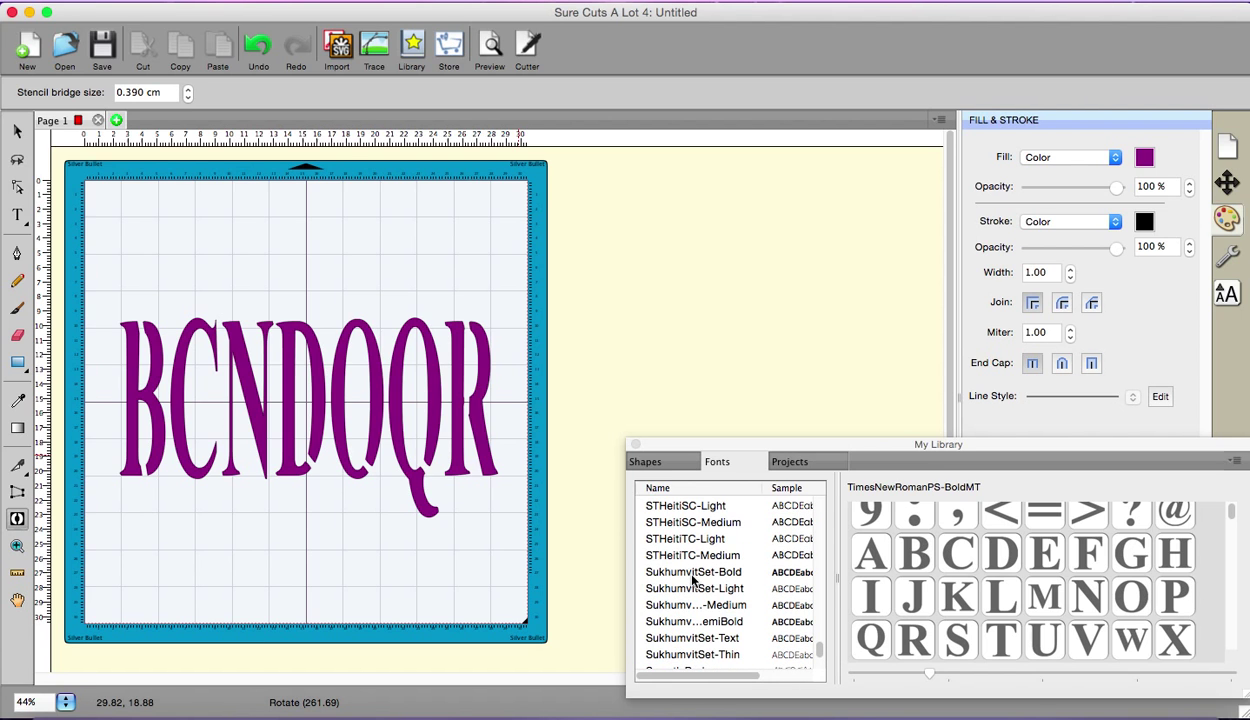
Step: Find Simply Glamorous in the My Library font list and show its script glyphs
scroll(down, 3)
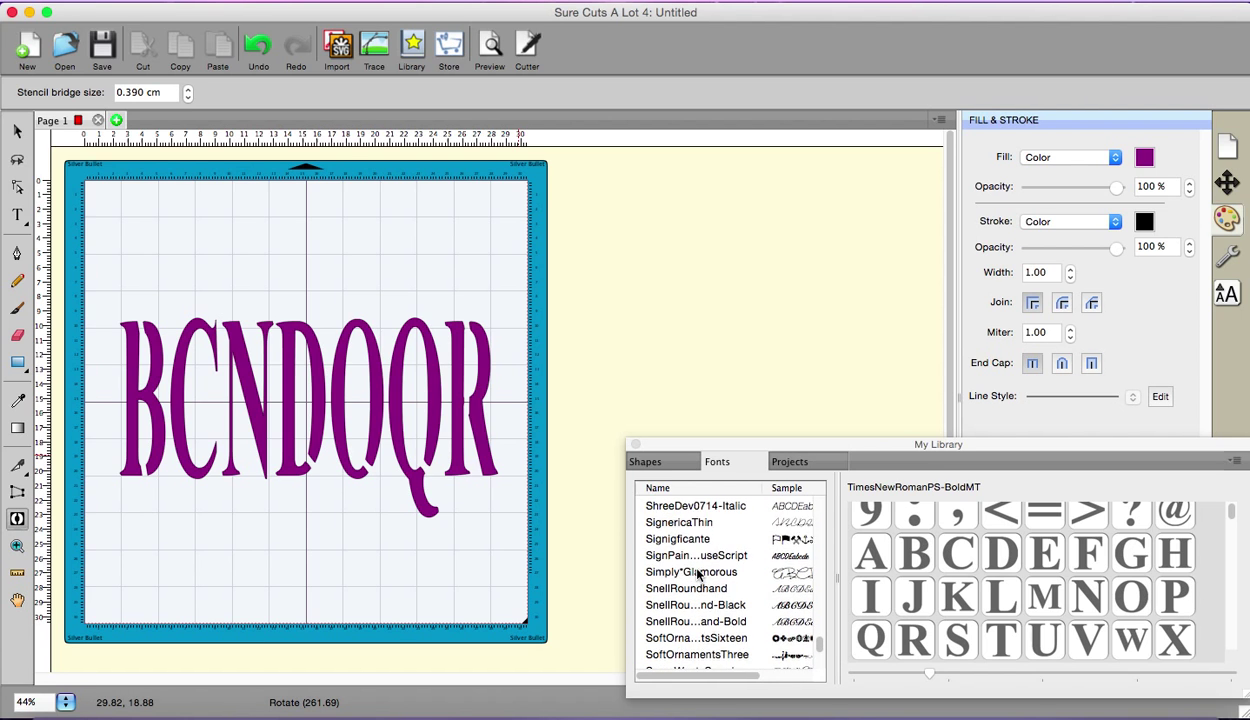
scroll(up, 3)
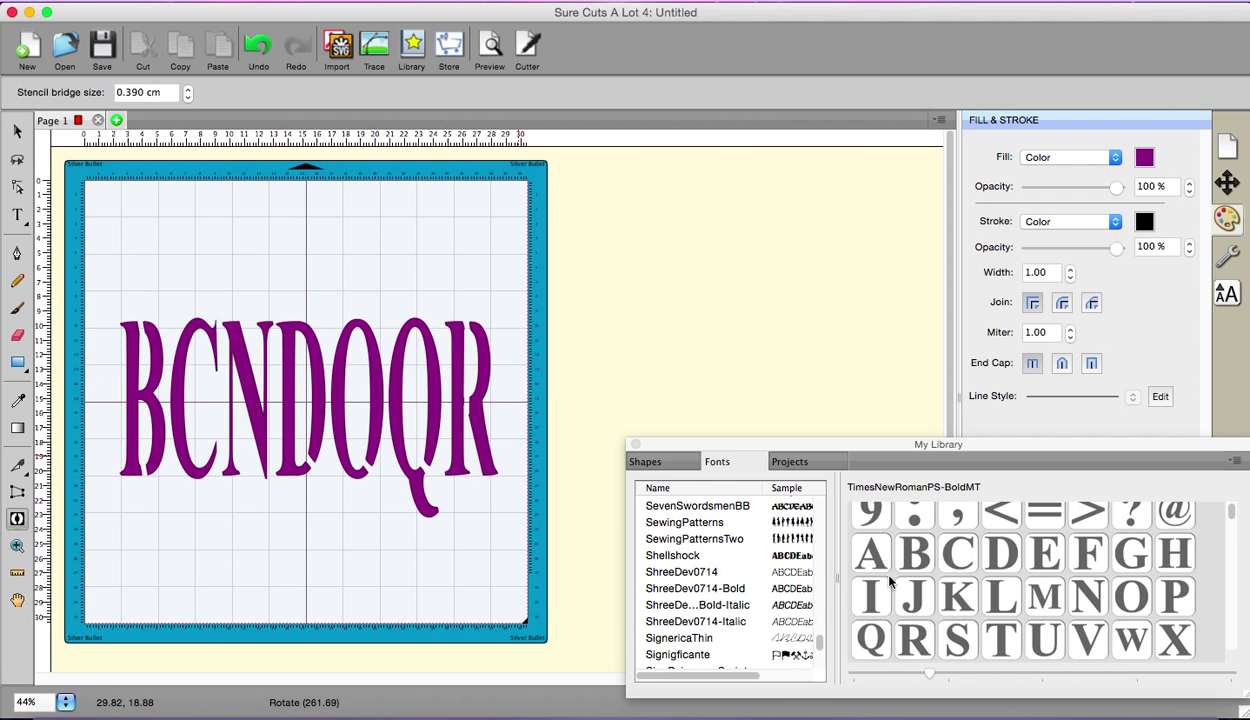
scroll(down, 3)
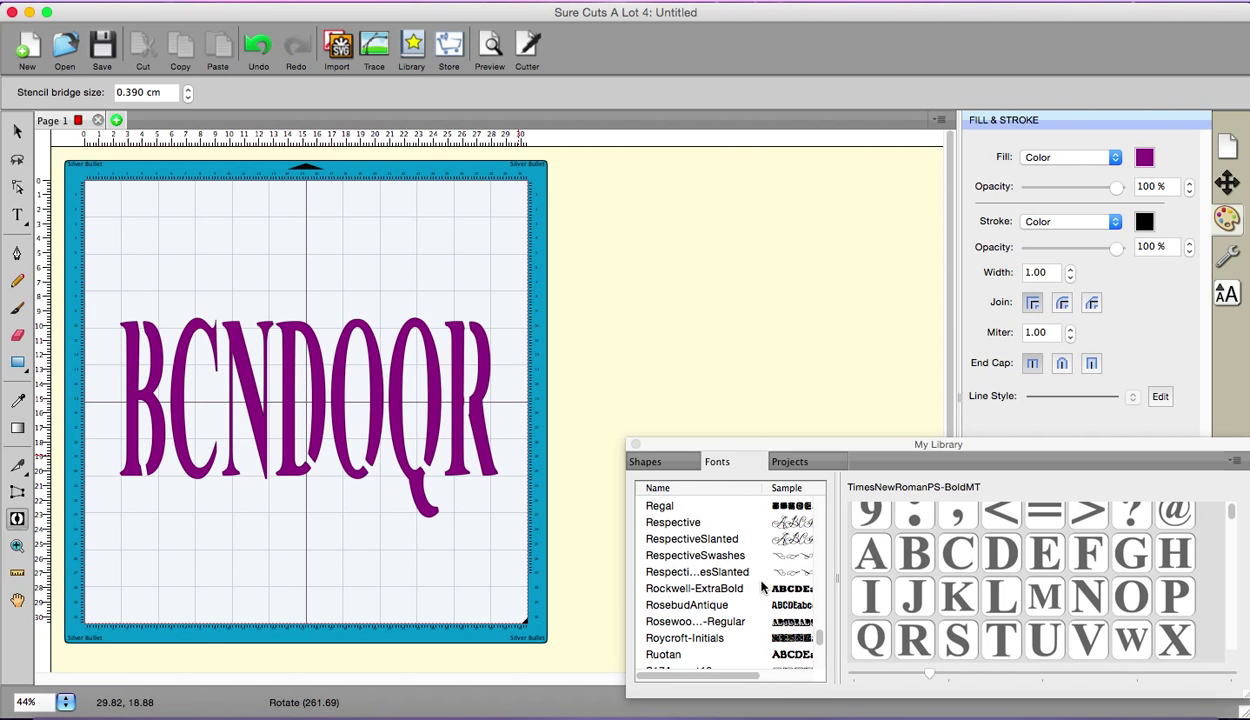
scroll(down, 3)
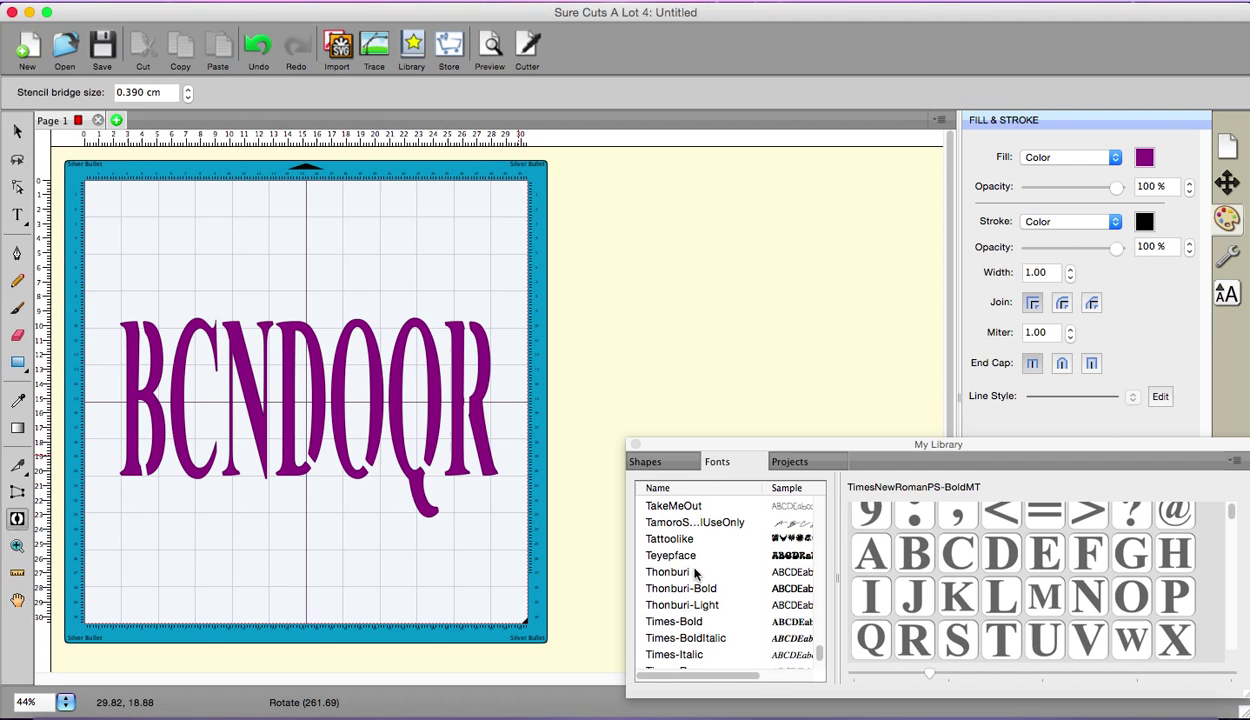
scroll(up, 3)
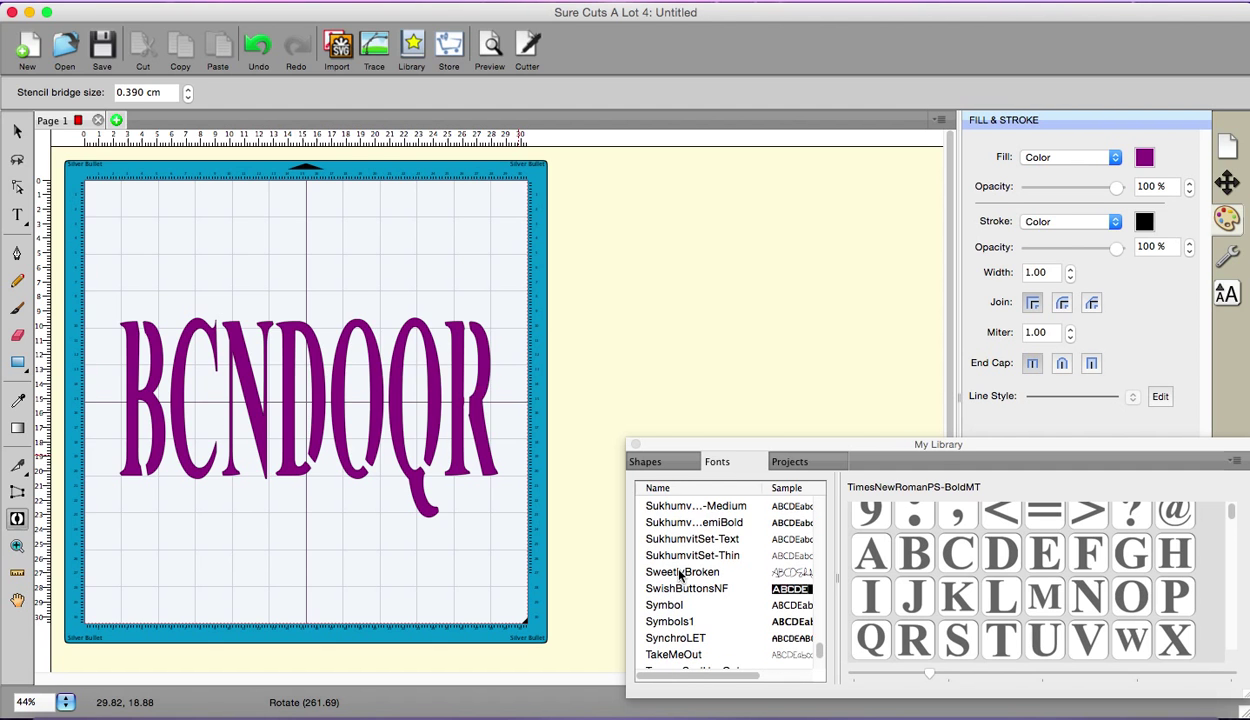
scroll(up, 3)
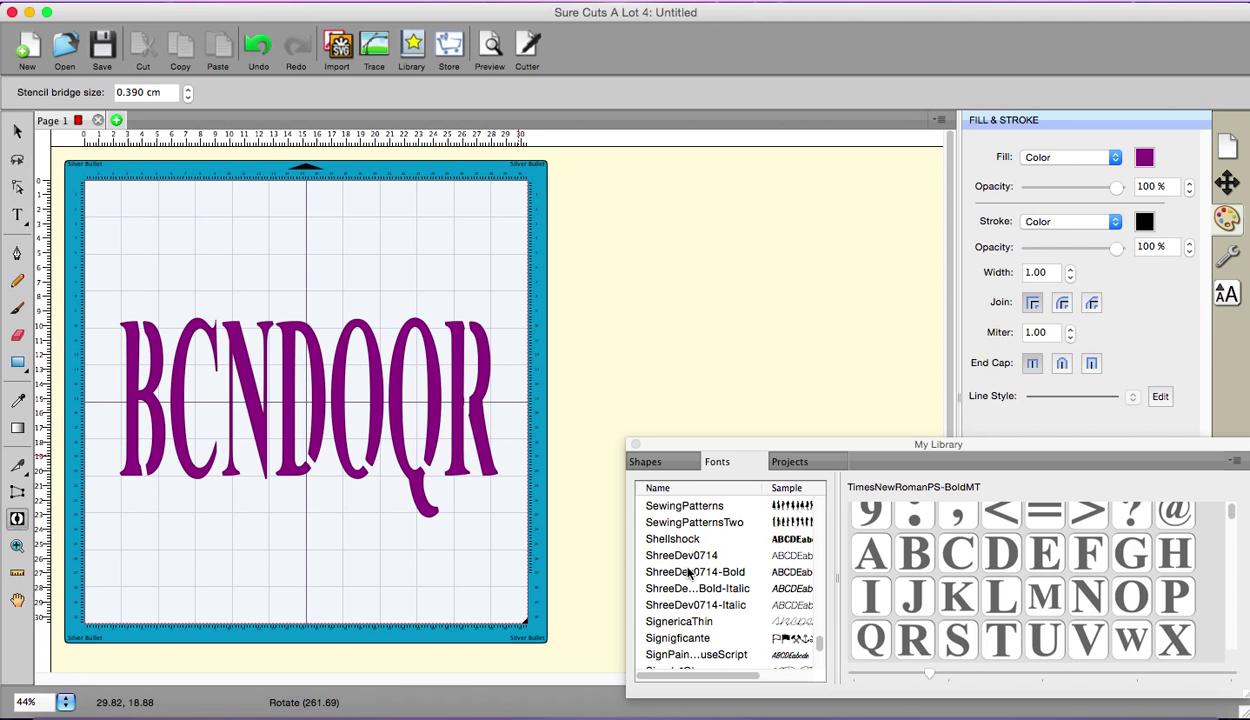
scroll(down, 3)
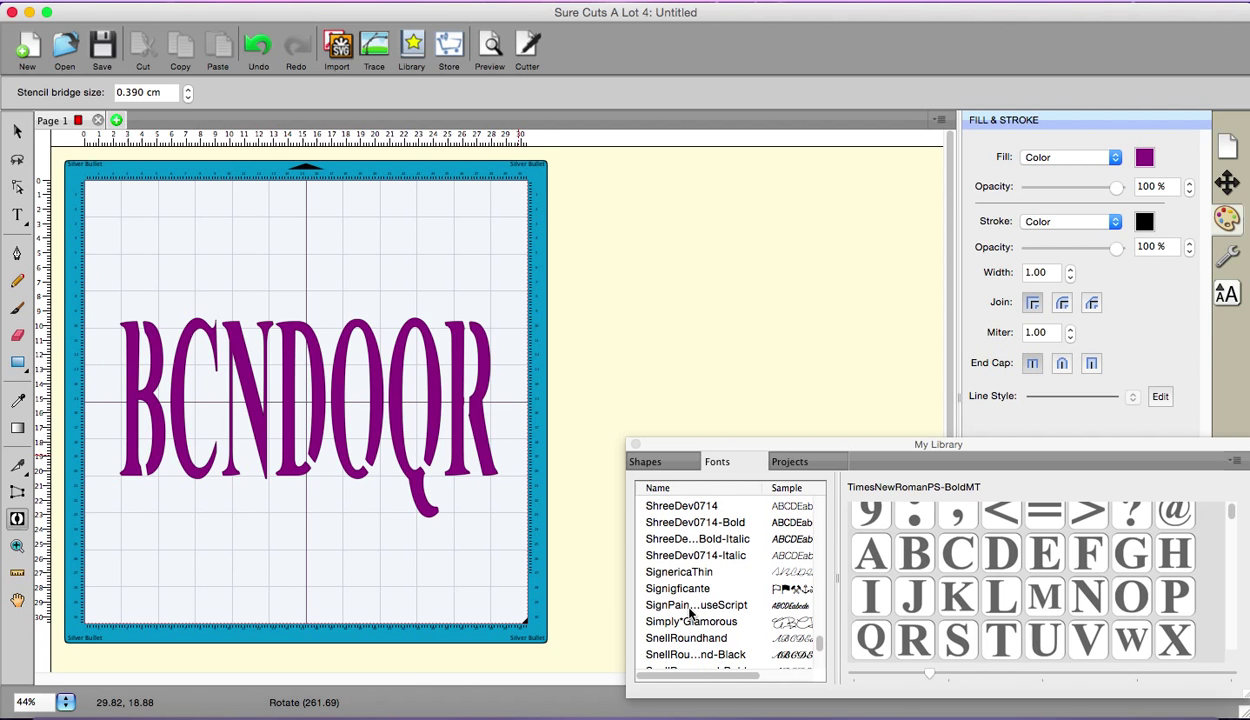
click(692, 620)
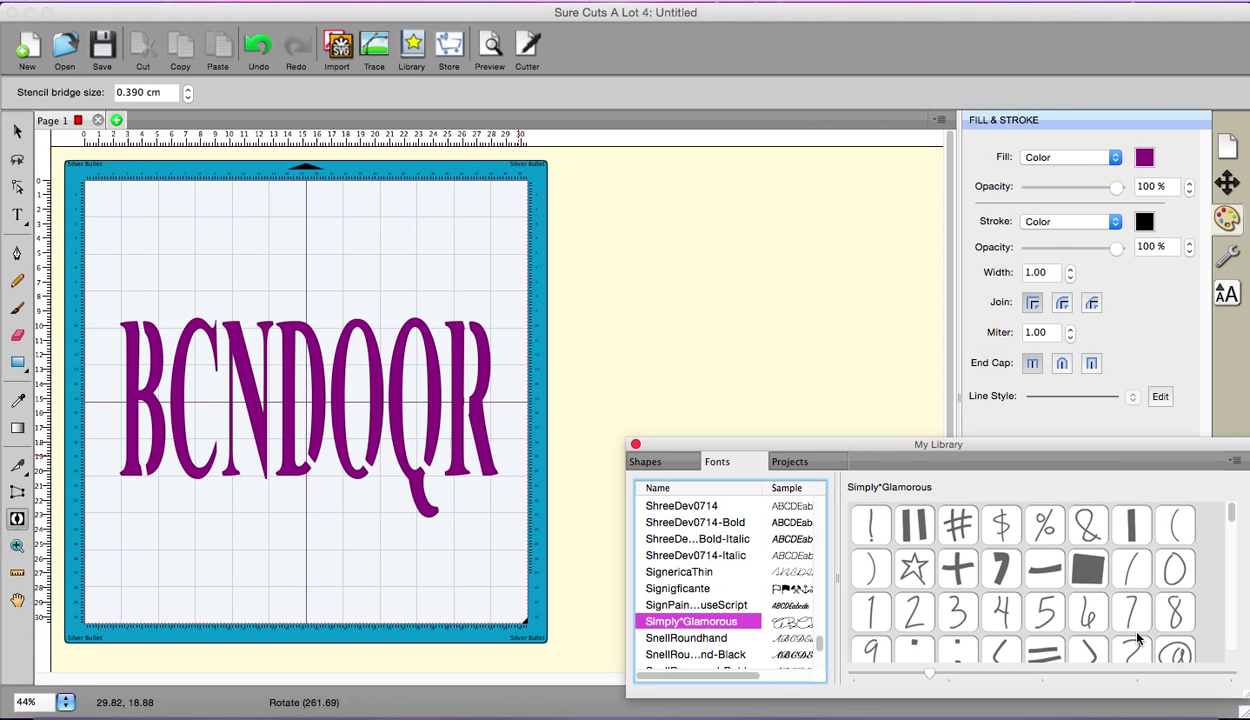
scroll(down, 3)
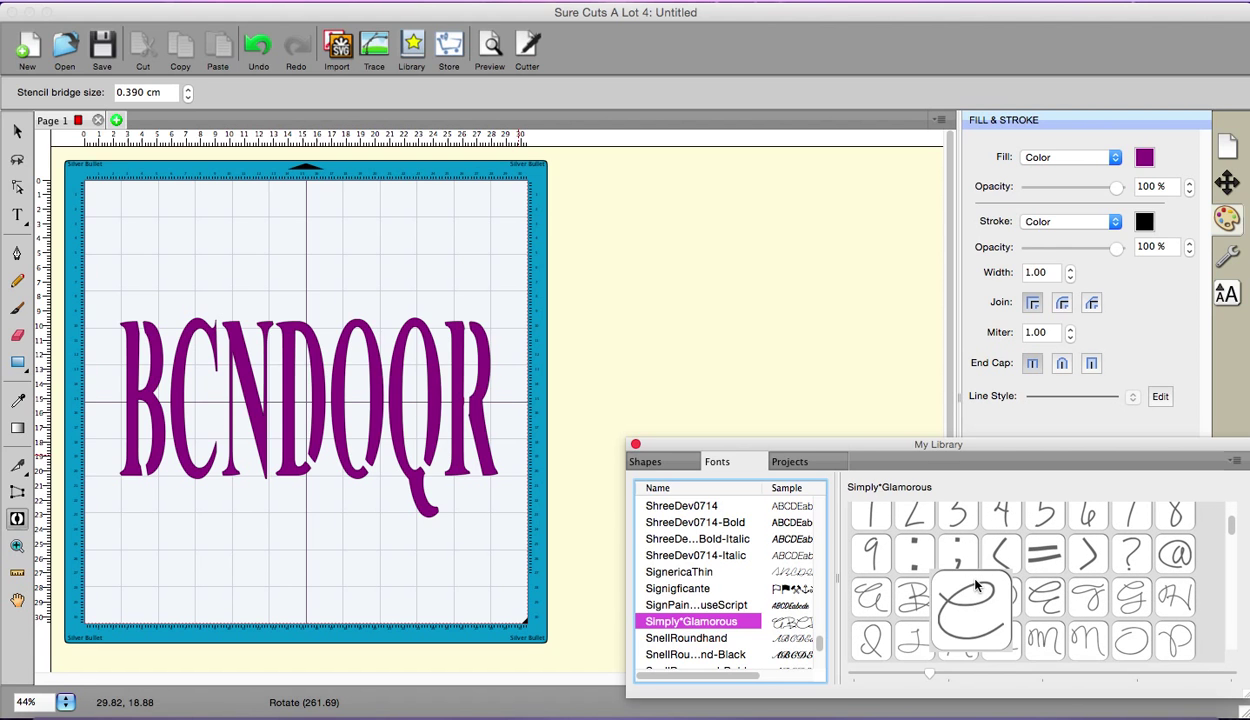
mouse_move(1016, 606)
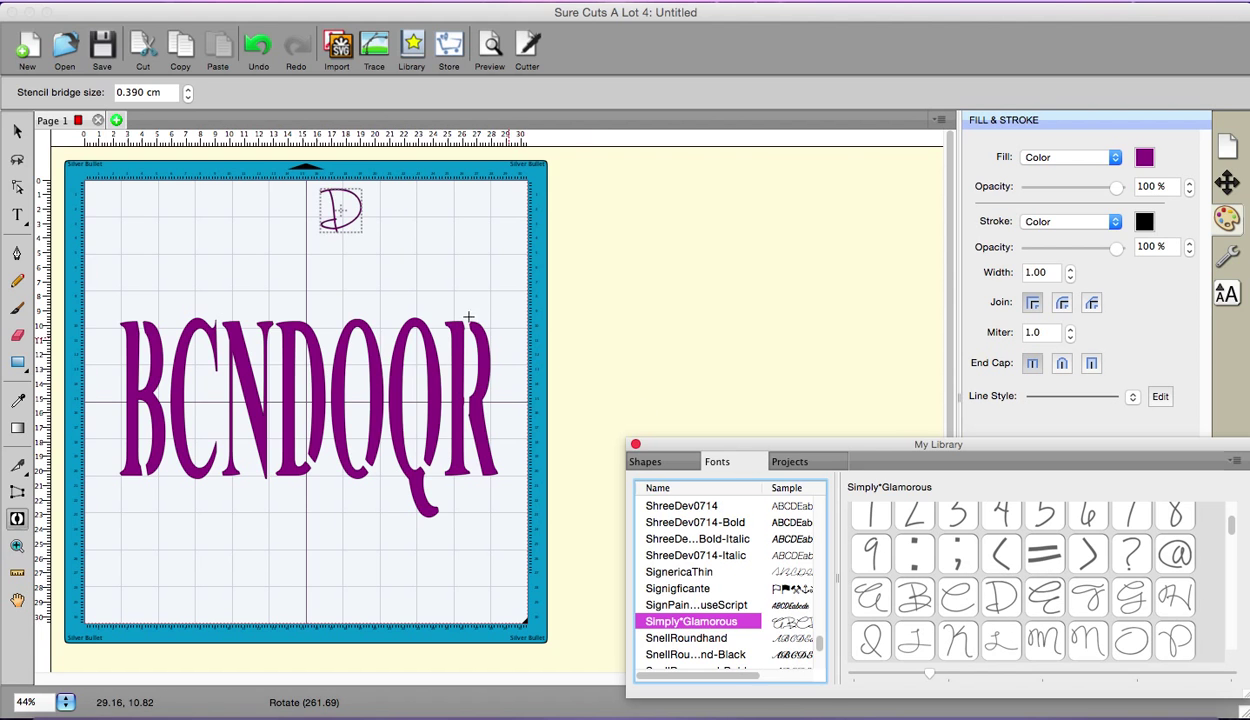
Step: Enlarge the small script D into a large thin D above BCNDOQR
click(340, 210)
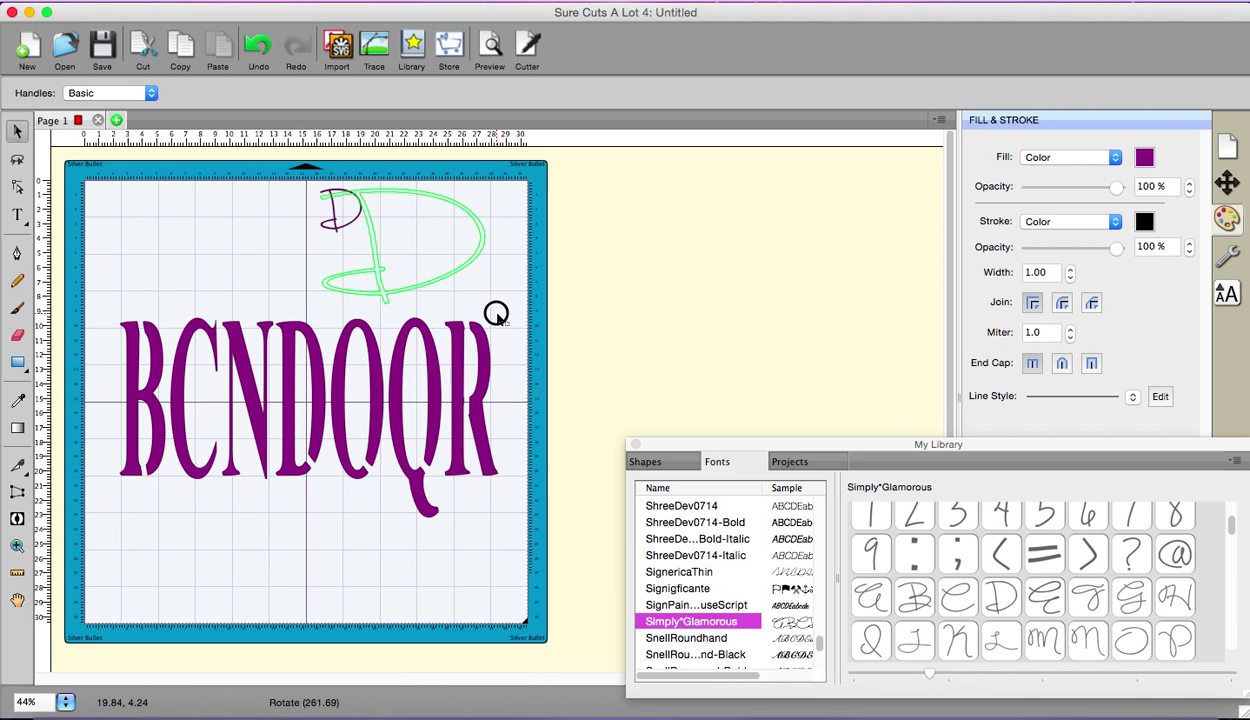
click(400, 240)
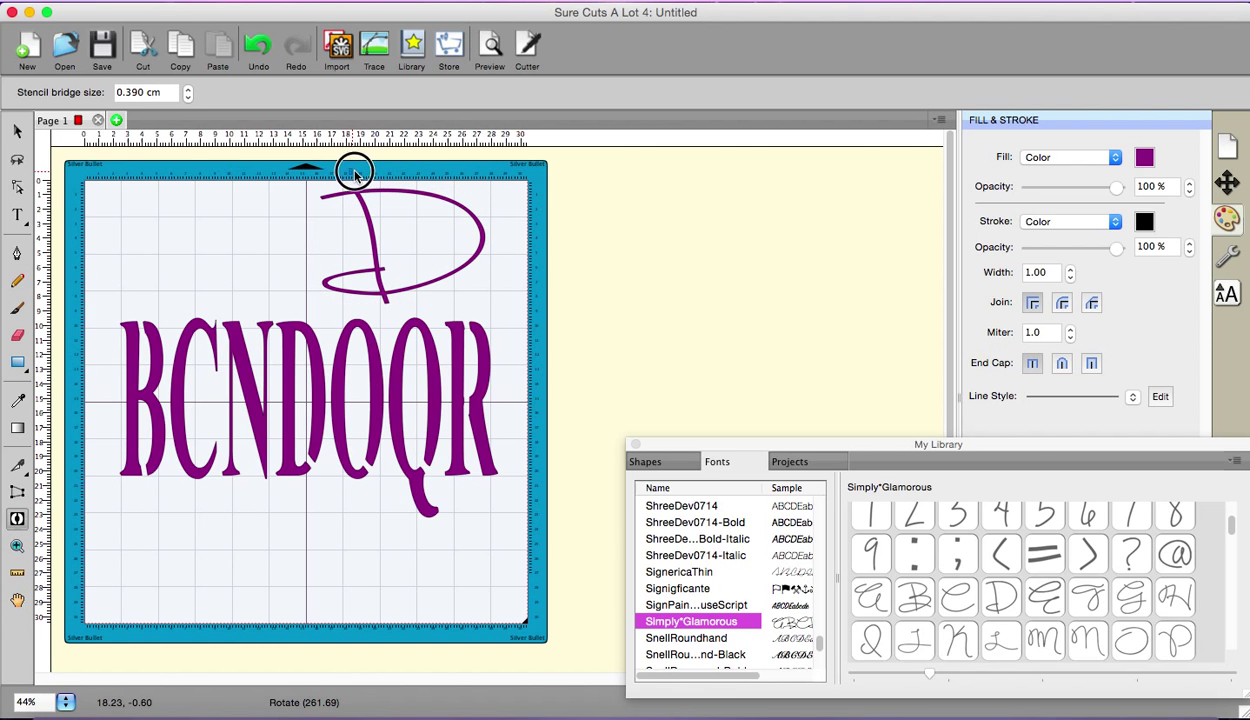
mouse_move(388, 236)
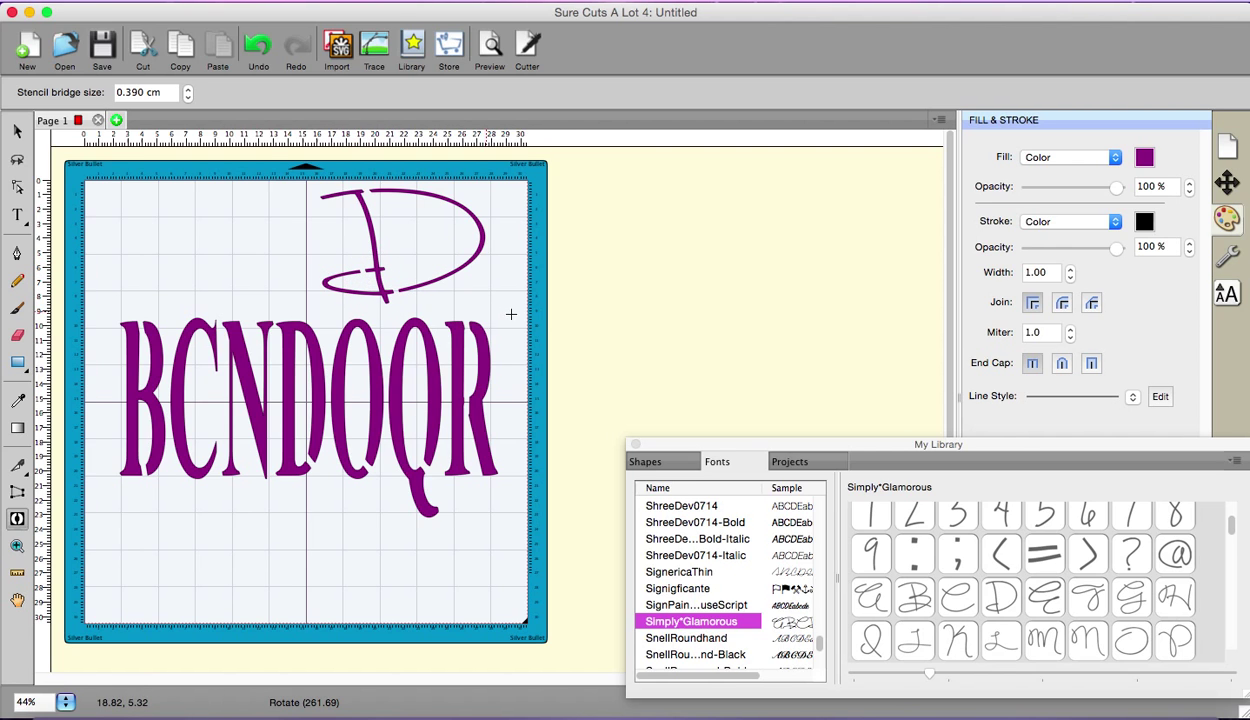
mouse_move(596, 308)
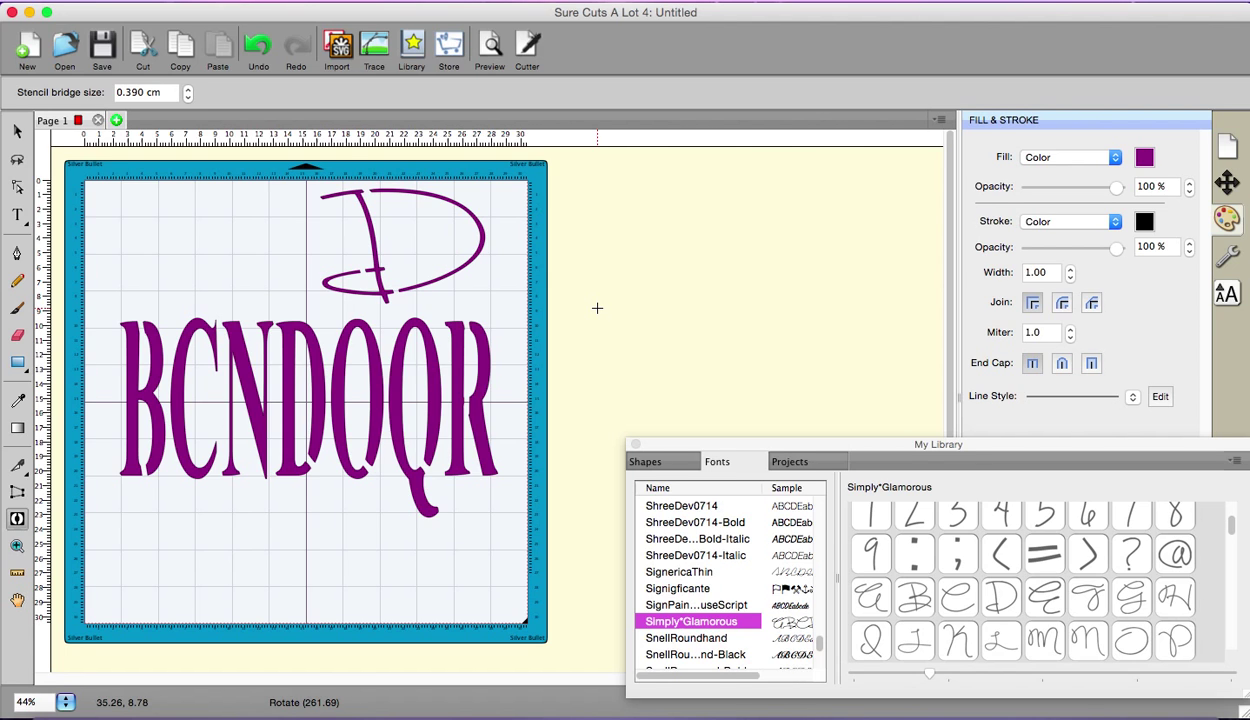
mouse_move(704, 576)
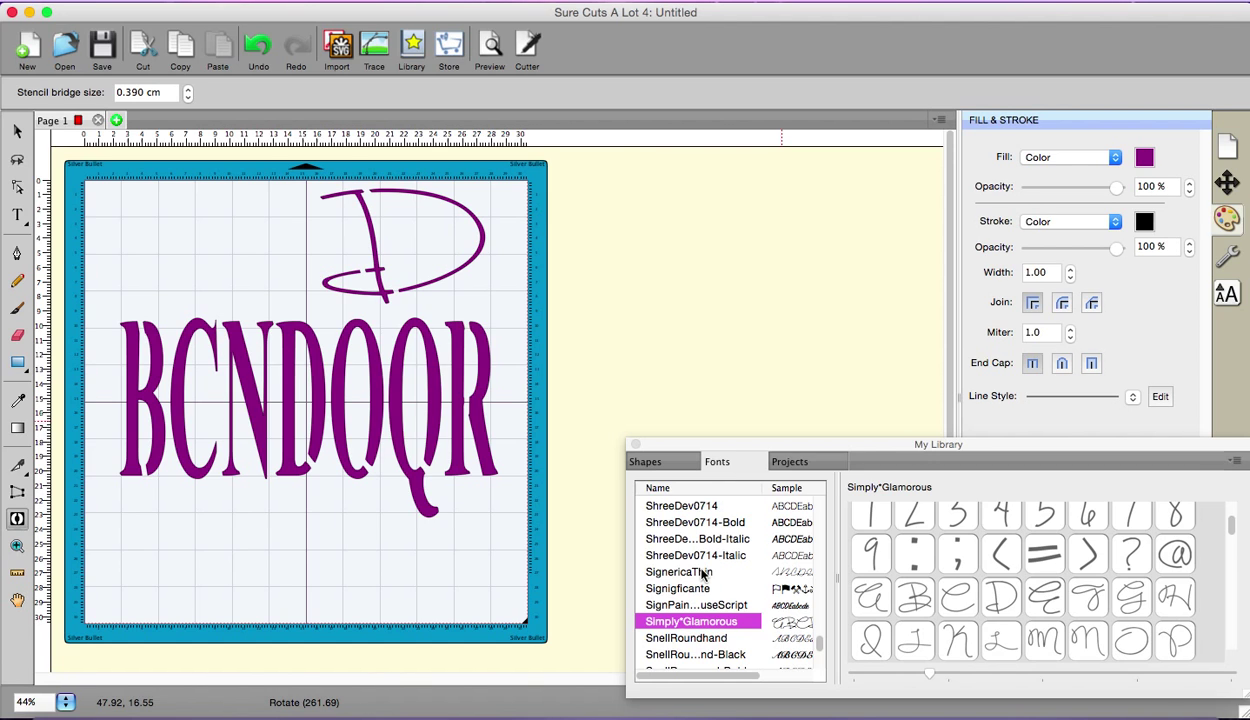
mouse_move(588, 298)
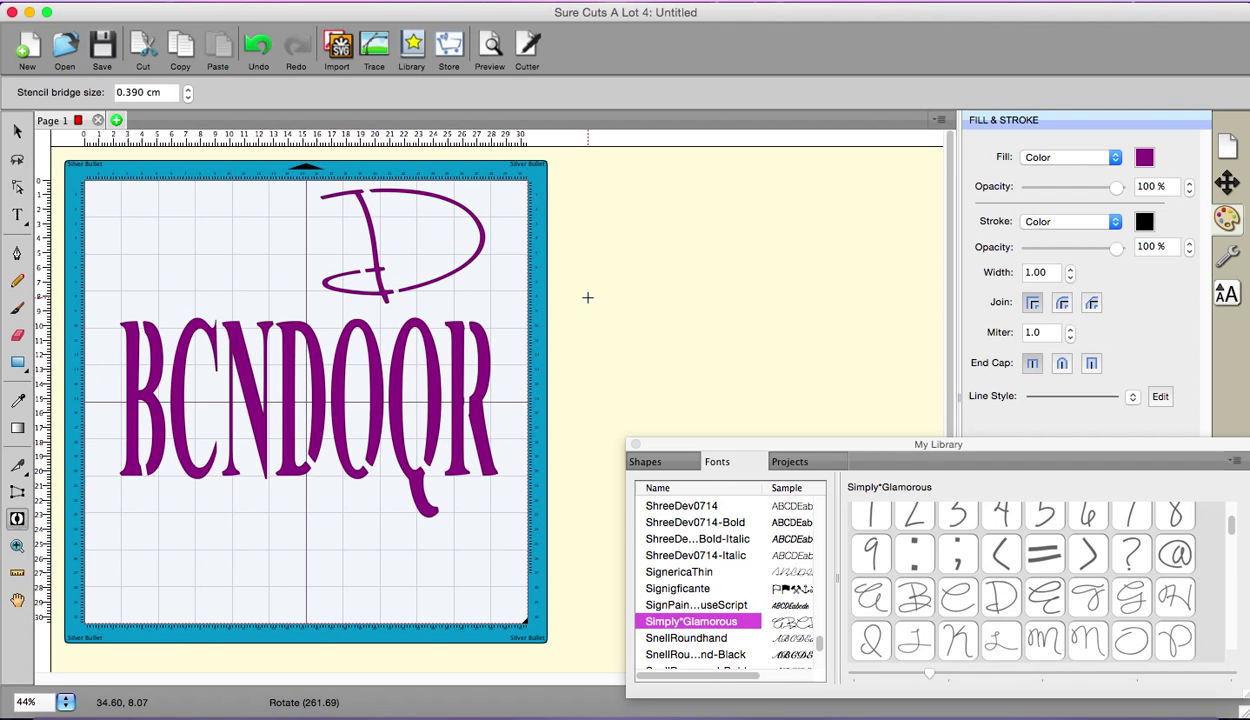
mouse_move(736, 340)
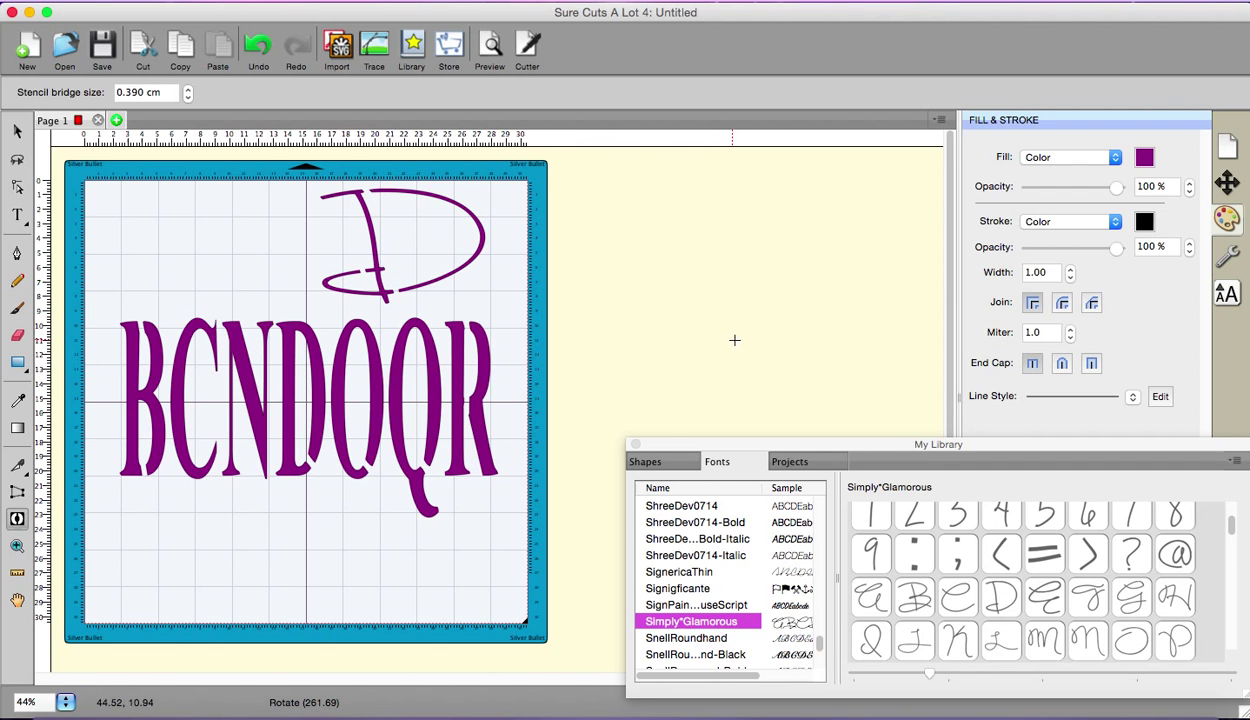
mouse_move(716, 322)
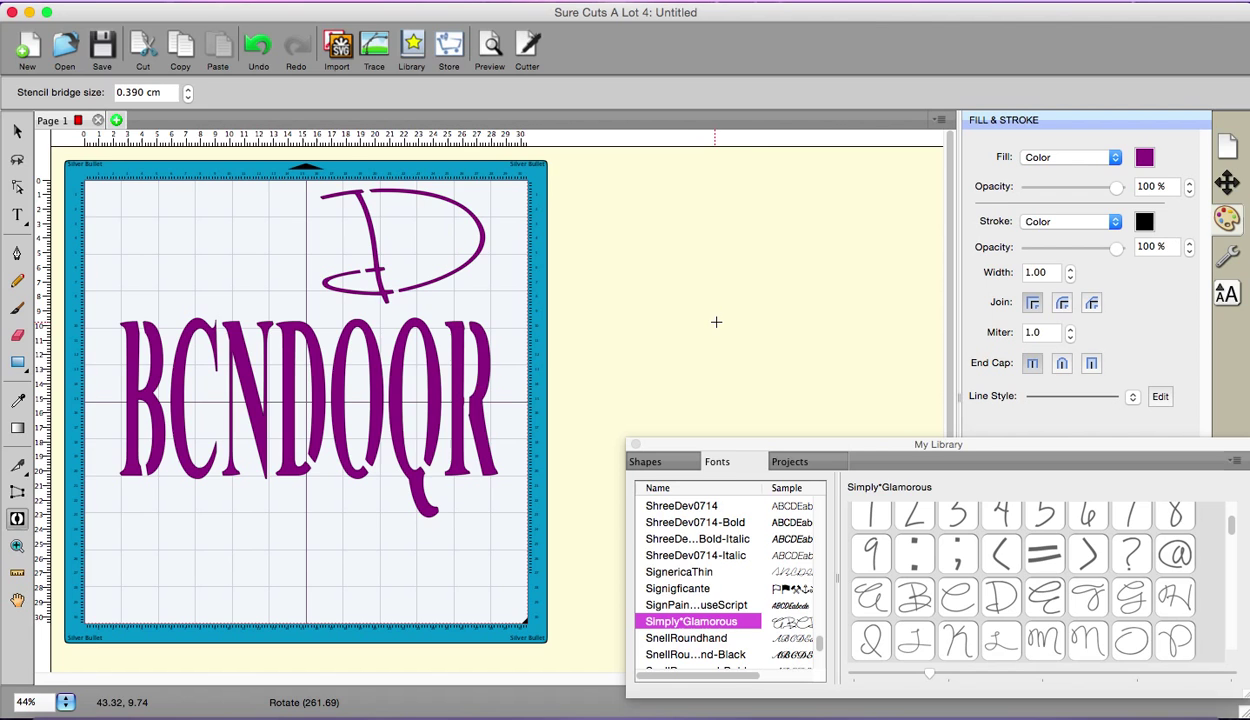
mouse_move(772, 304)
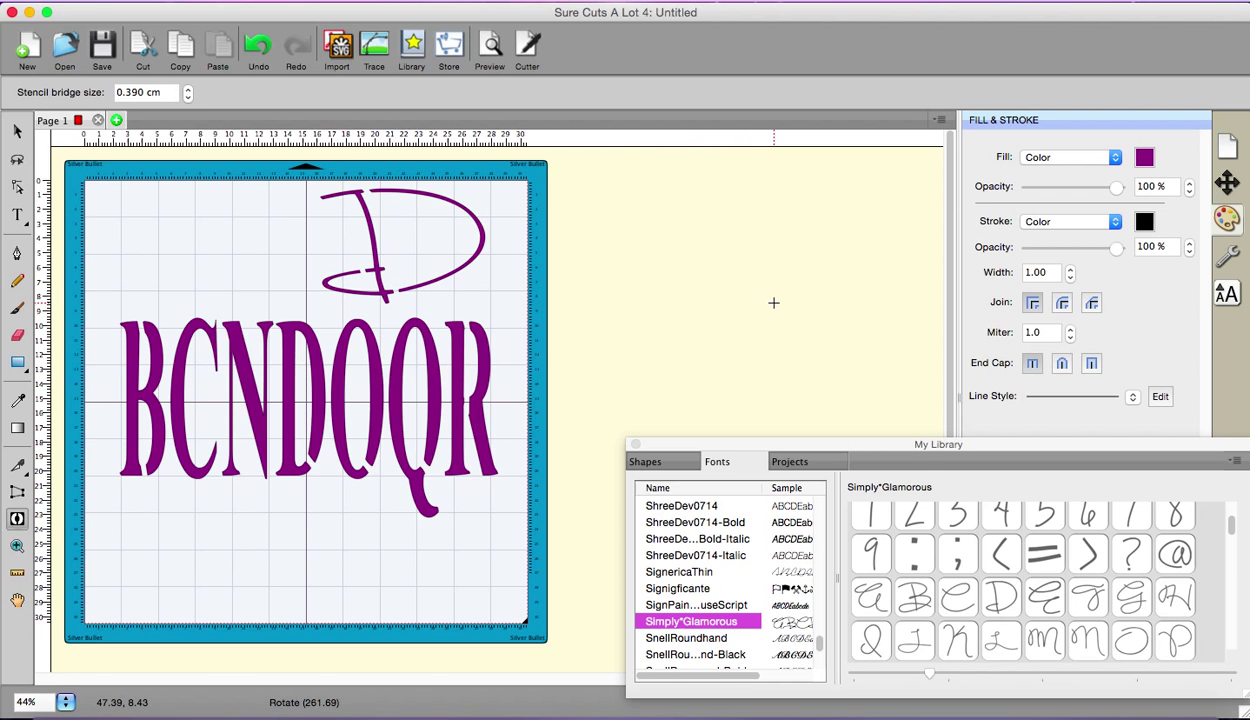
mouse_move(752, 296)
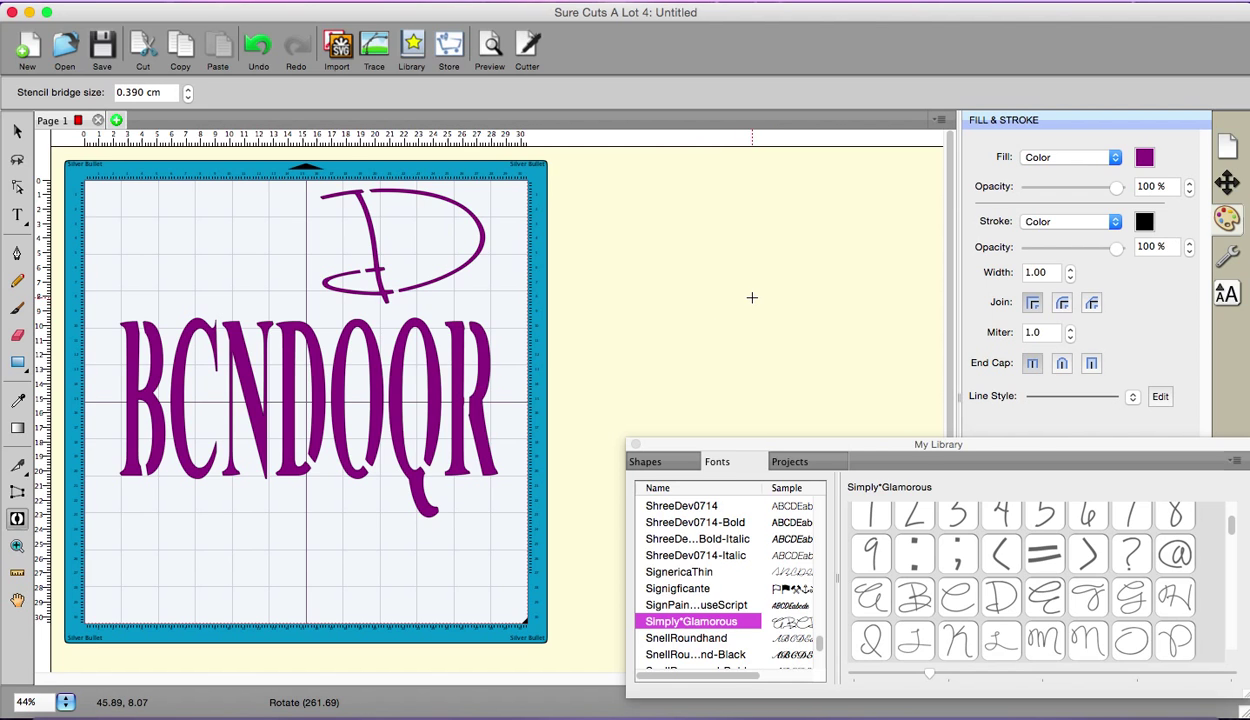